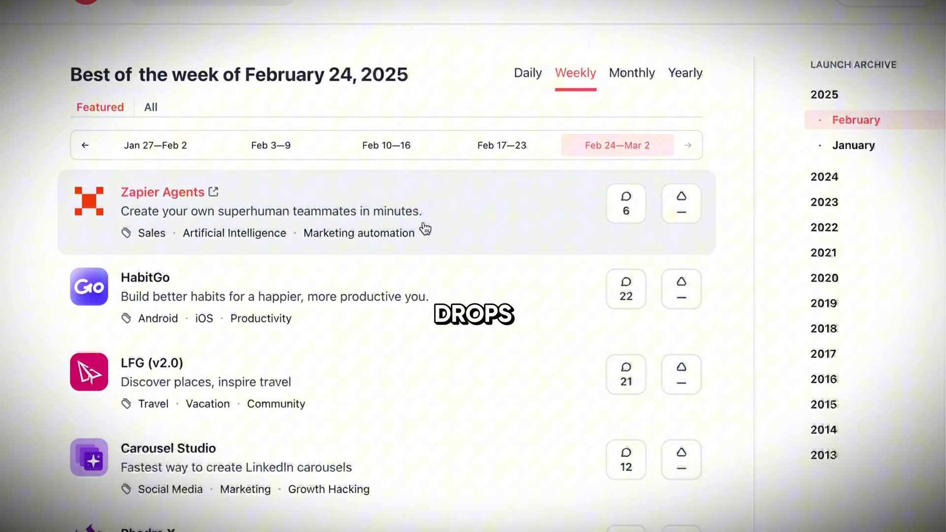
Step: Start a Stream Realtime session with Gemini that shares the Photoshop portrait window as the screen
scroll("down", 3)
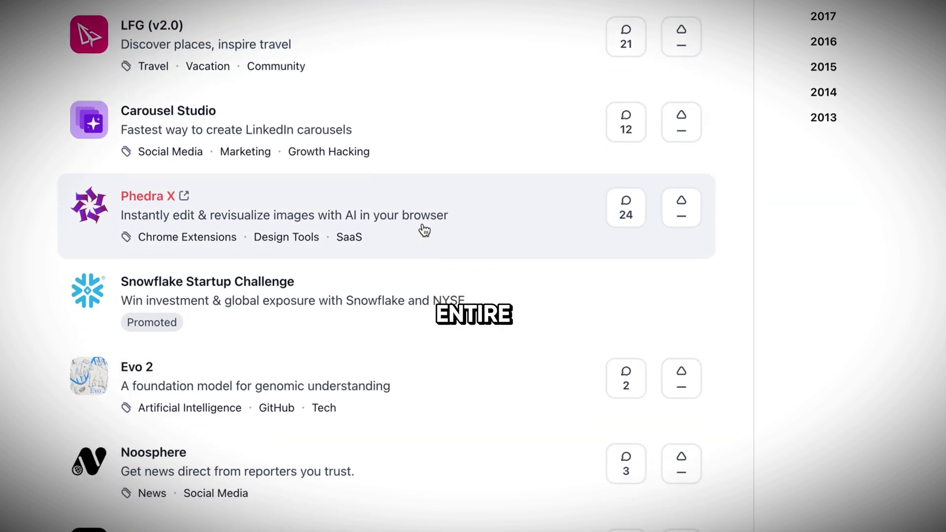
scroll("down", 3)
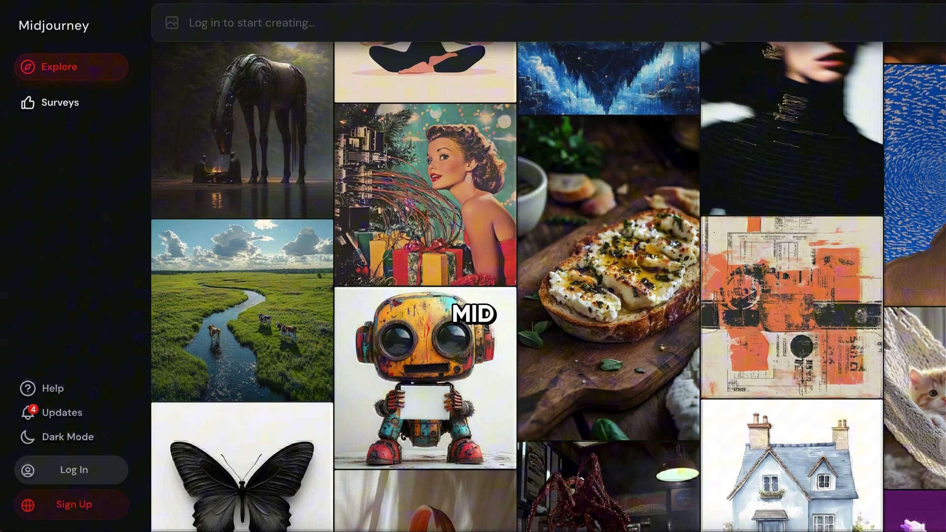
scroll("down", 3)
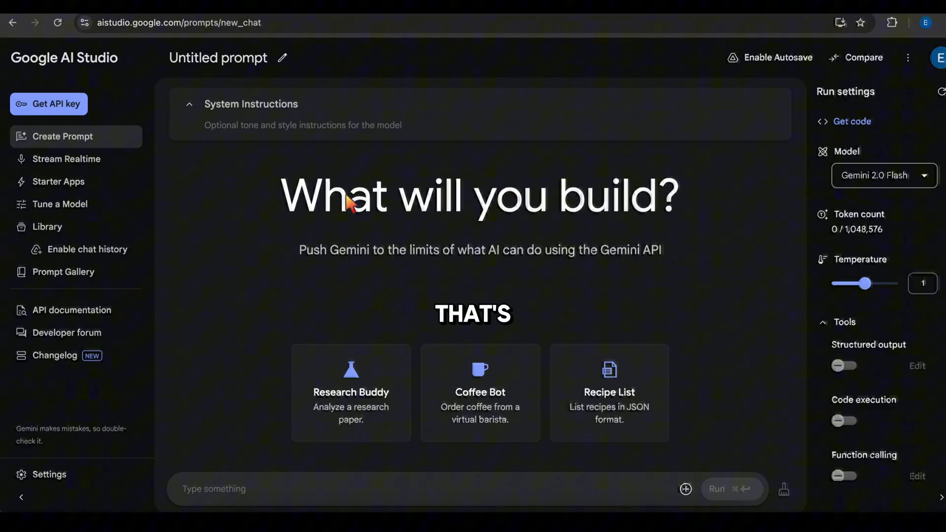
mouse_move(69, 158)
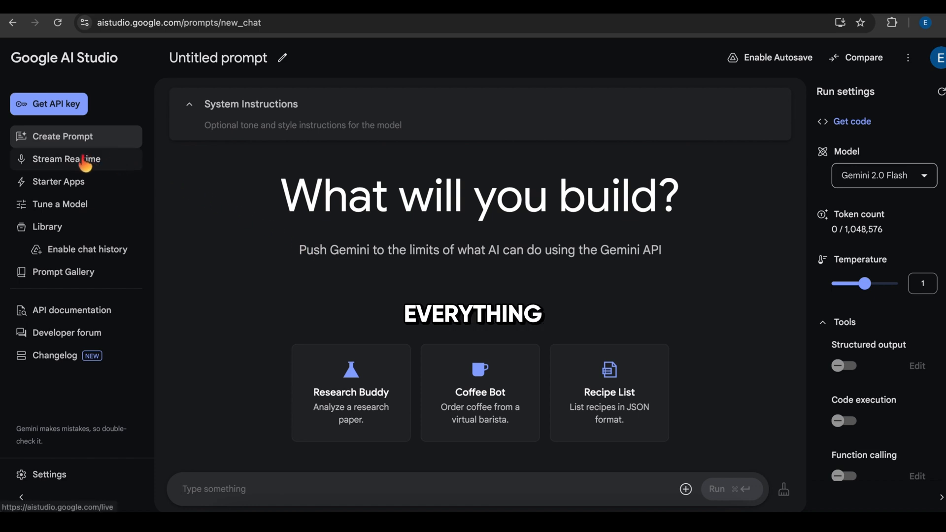
left_click(66, 159)
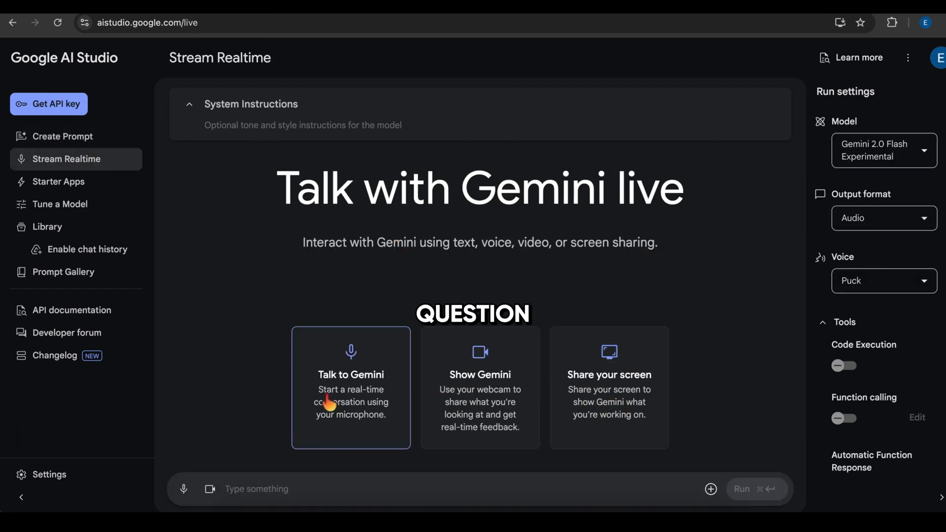
mouse_move(210, 489)
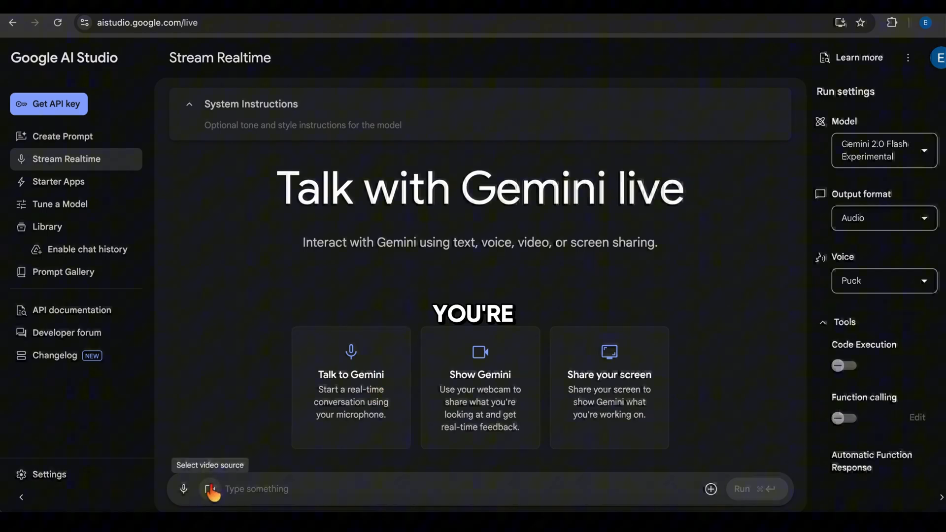
left_click(210, 489)
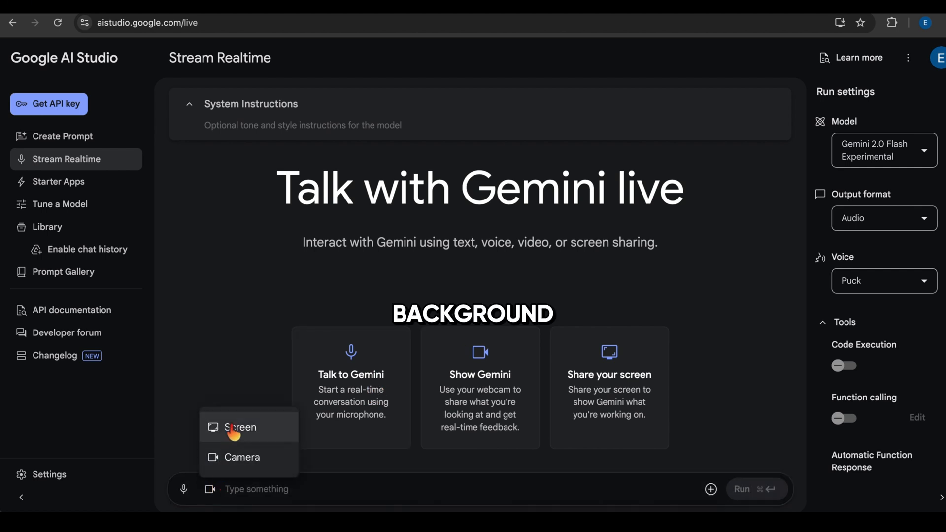
left_click(240, 428)
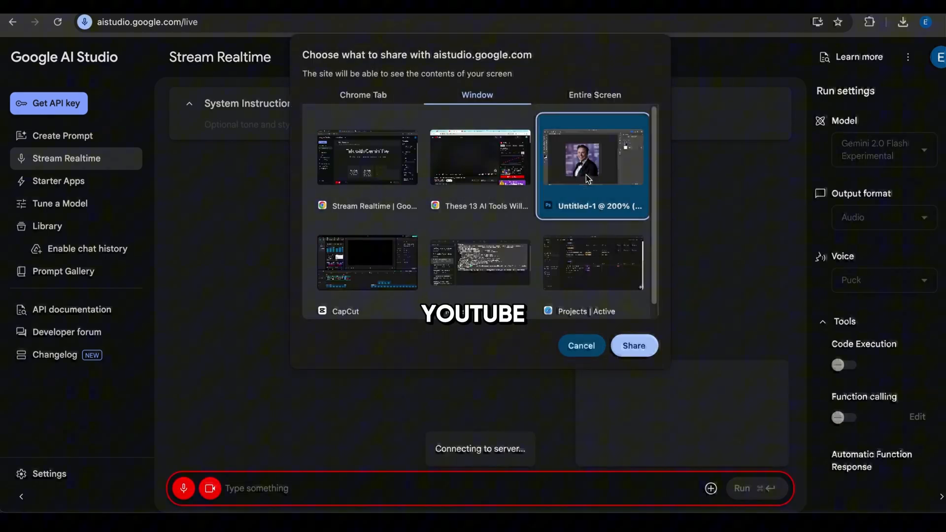
left_click(634, 345)
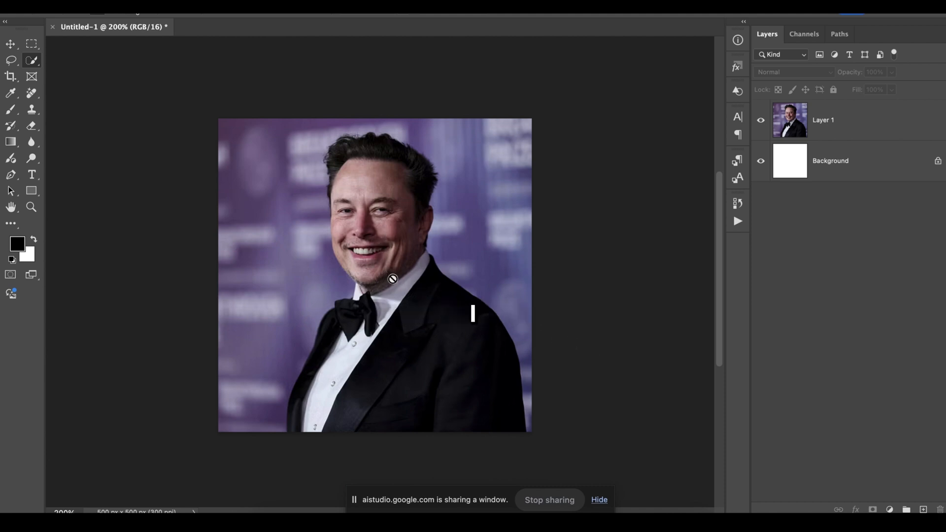
type("IMAGE")
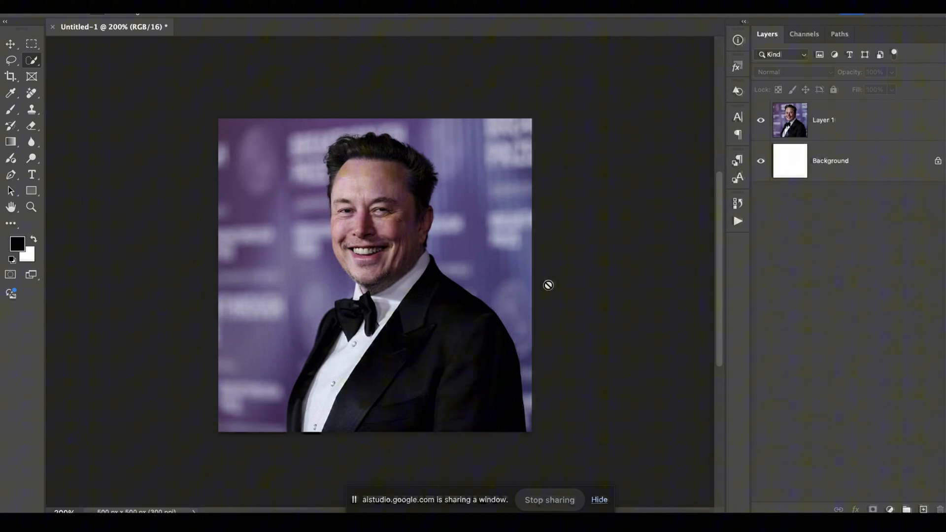
type("METHODS")
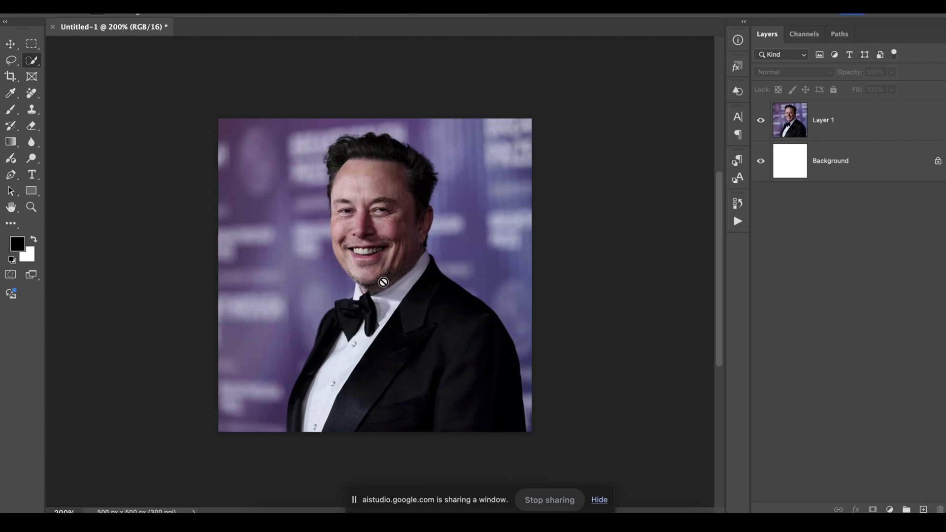
type("WITH")
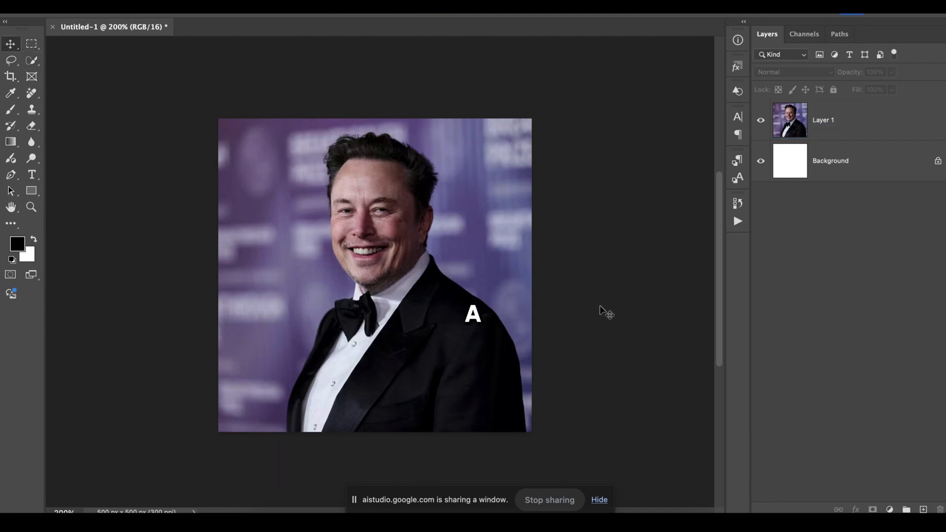
type("USE")
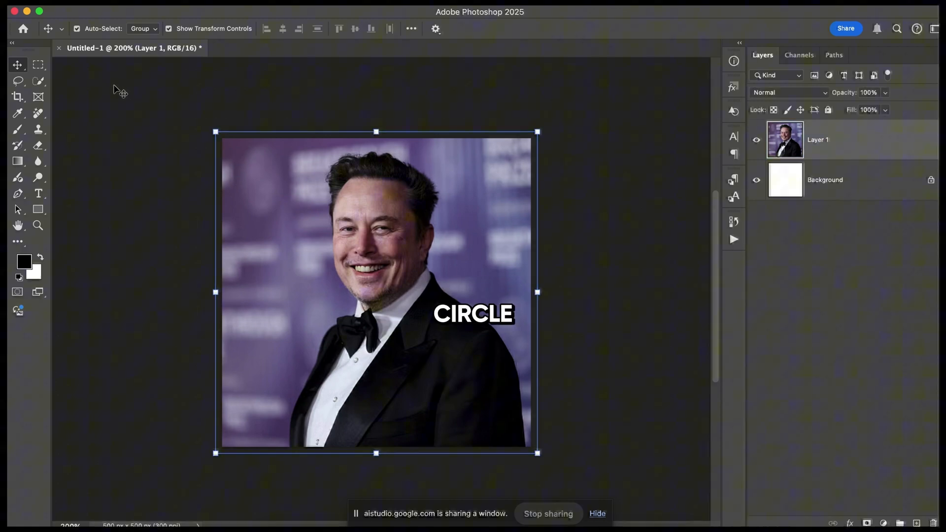
Step: Select the man in the portrait with the Quick Selection tool's Select Subject option
left_click(38, 81)
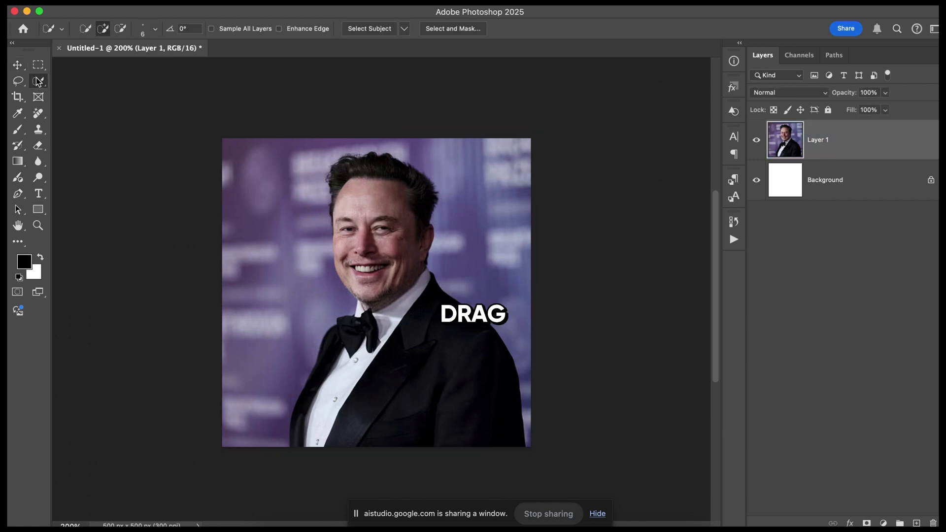
mouse_move(38, 81)
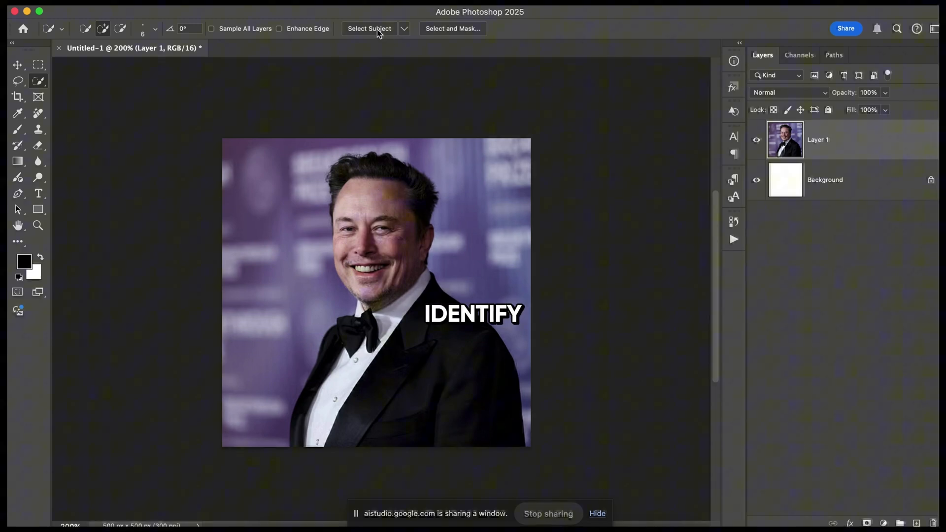
left_click(369, 29)
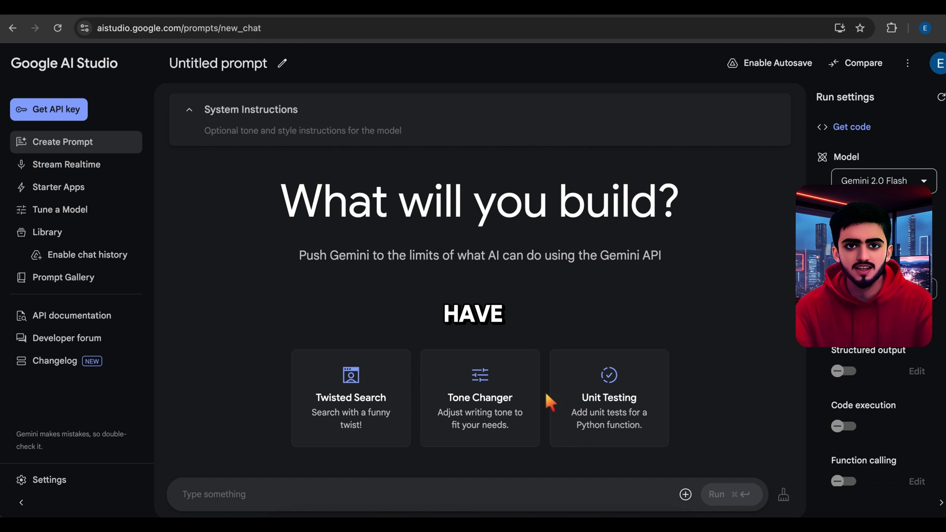
Step: Visit the Stream Realtime page, then browse the Prompt Gallery's example prompts
left_click(67, 164)
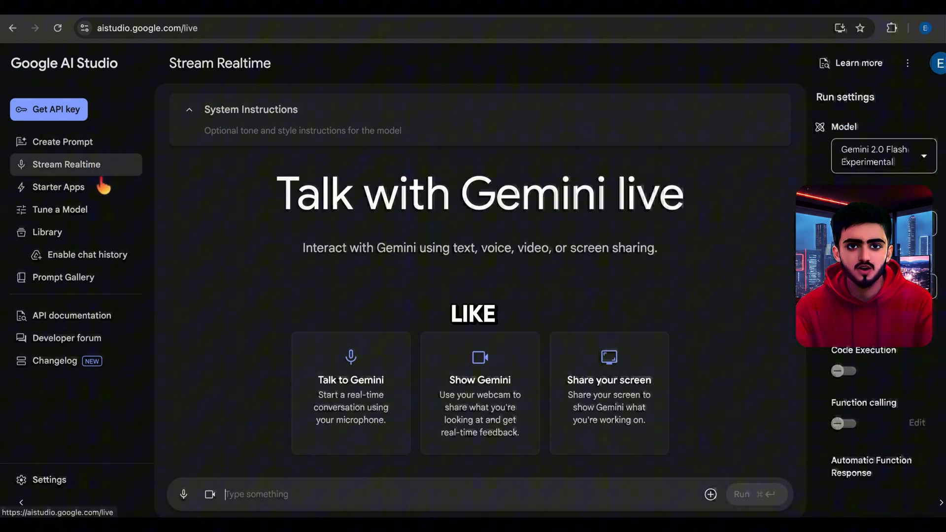
left_click(210, 495)
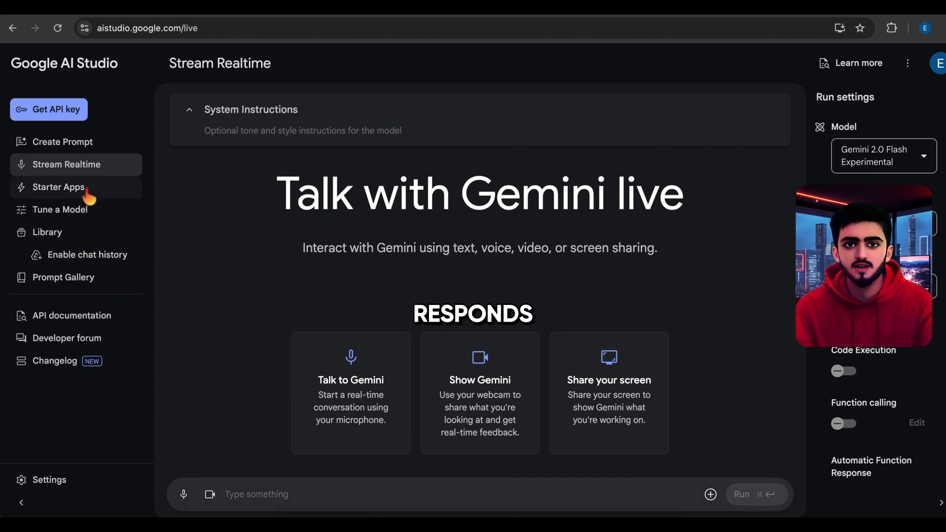
left_click(62, 277)
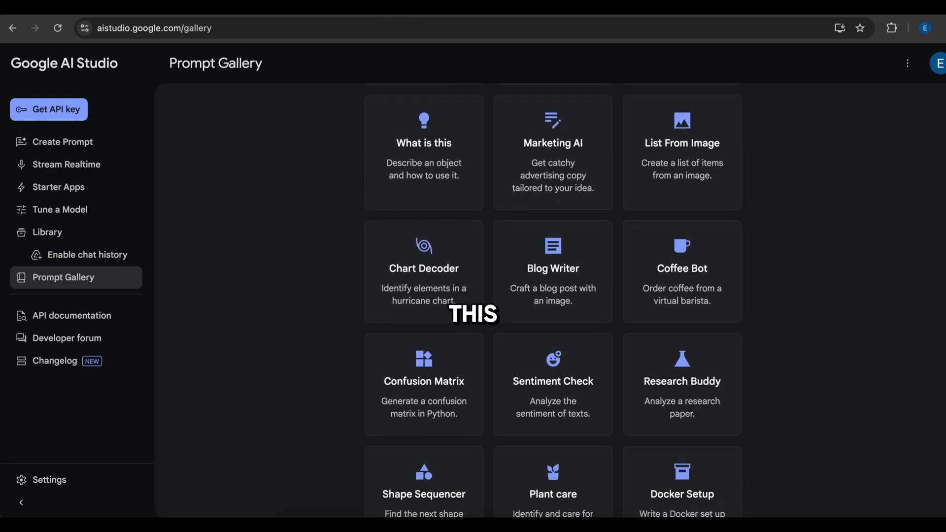
scroll("down", 3)
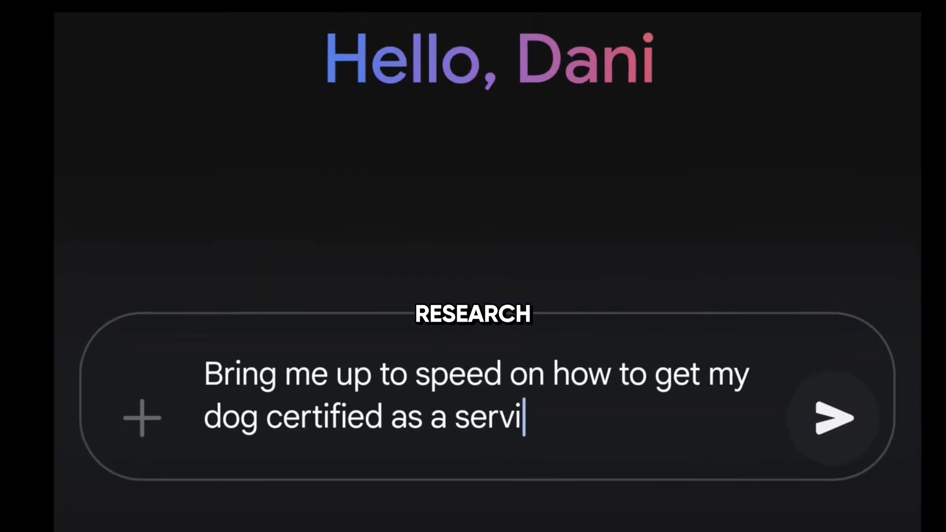
Step: Send Gemini the service-dog certification request asking for local Saturday volunteer opportunities
type("ce animal, and recommend some local volunteer opportunities for us on Saturd")
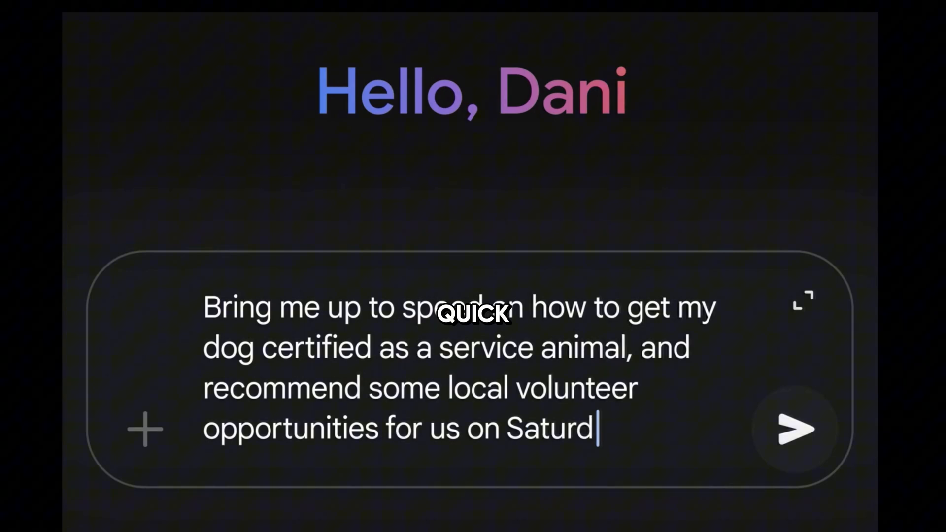
left_click(794, 429)
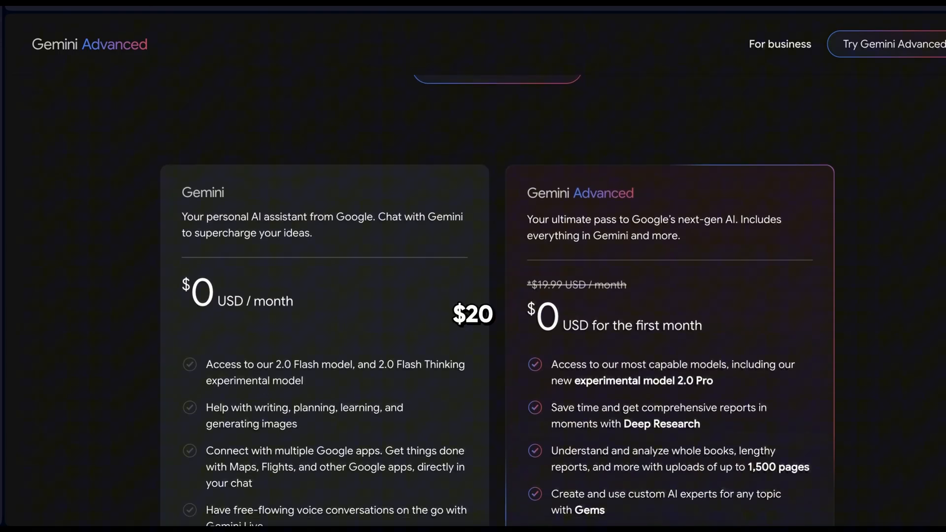
scroll("down", 3)
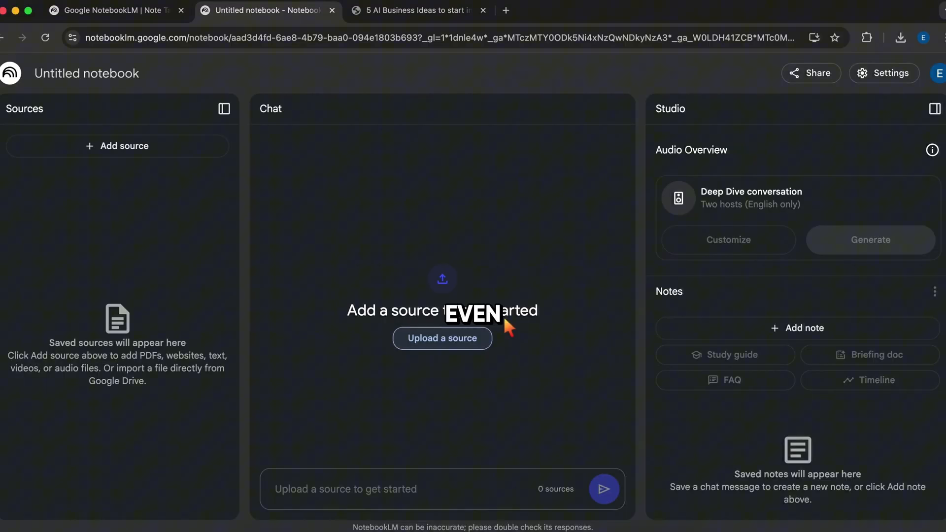
Step: Add the AI business ideas source, generate a study guide note, and view a cited passage
left_click(443, 338)
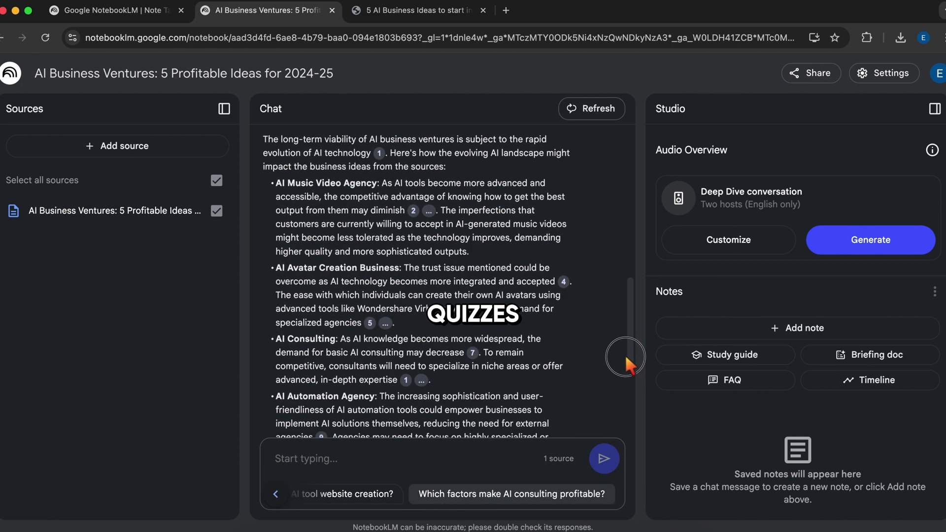
left_click(725, 355)
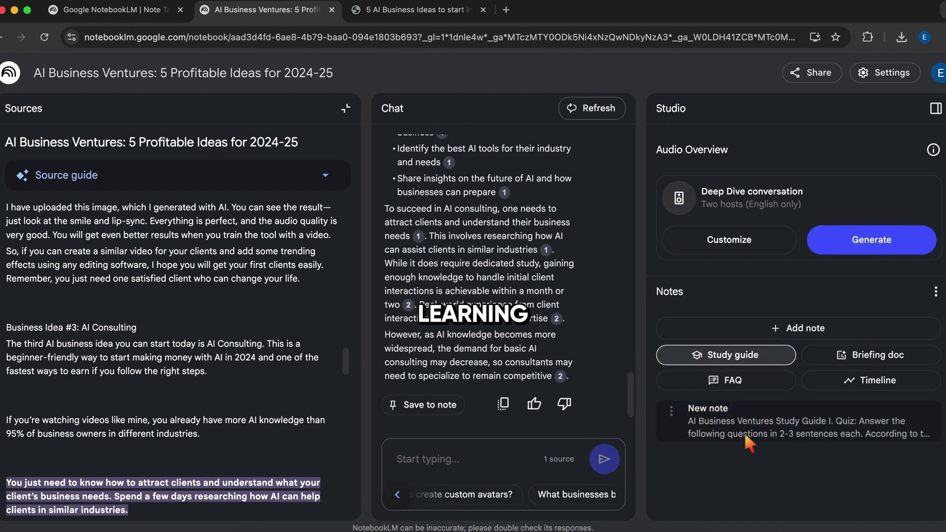
left_click(785, 421)
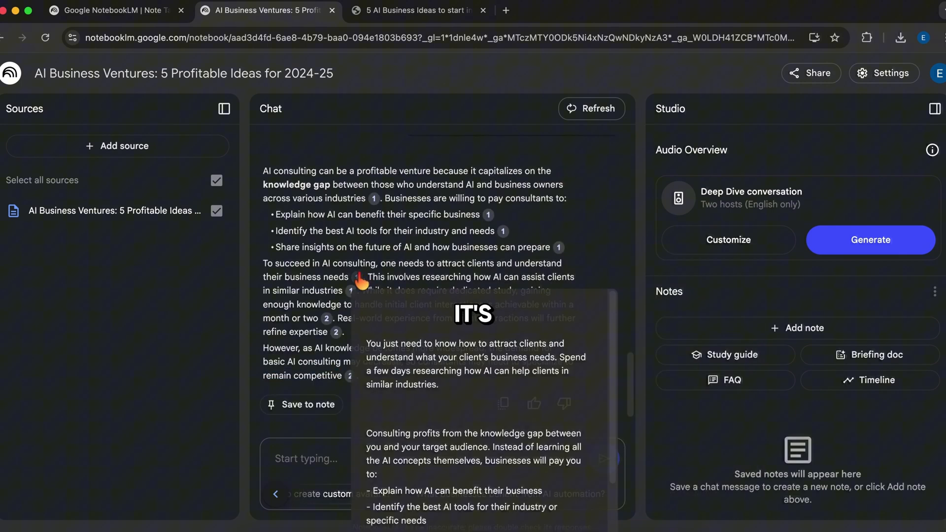
left_click(224, 109)
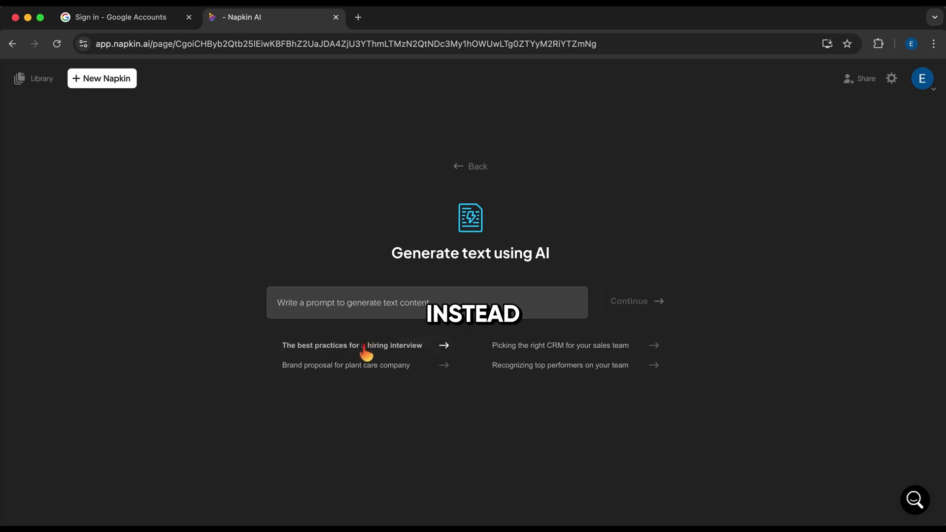
Step: Generate a napkin from the suggestion 'The best practices for hiring interview'
left_click(352, 345)
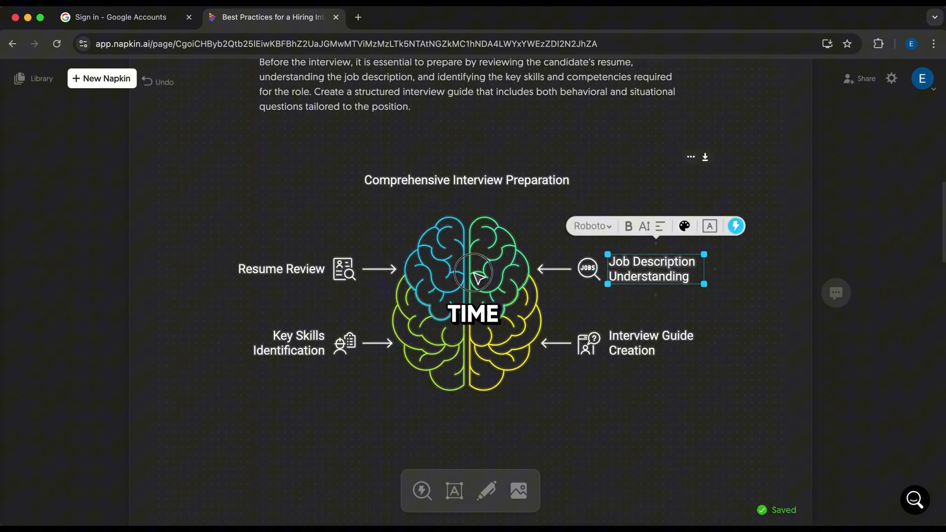
Step: Scroll down to the 'Create a Comfortable Environment' section of the hiring-interview napkin
scroll("down", 3)
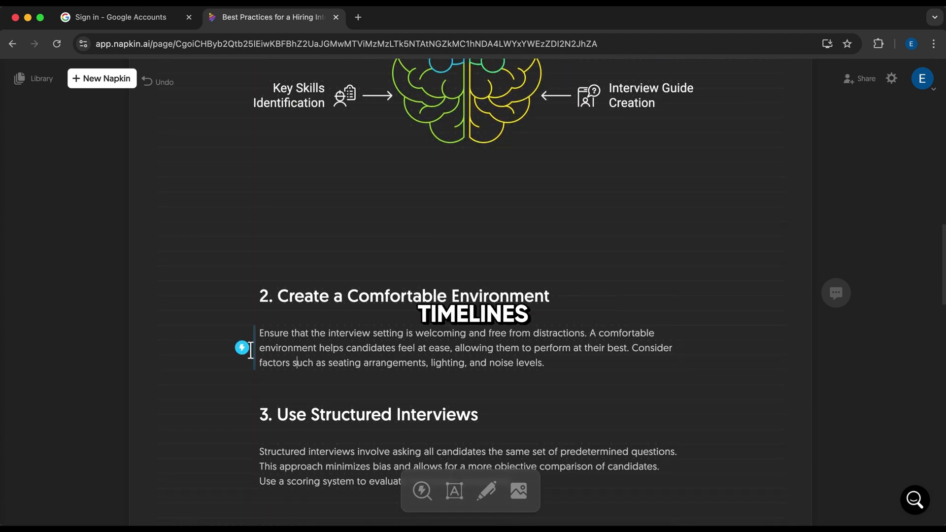
scroll("down", 3)
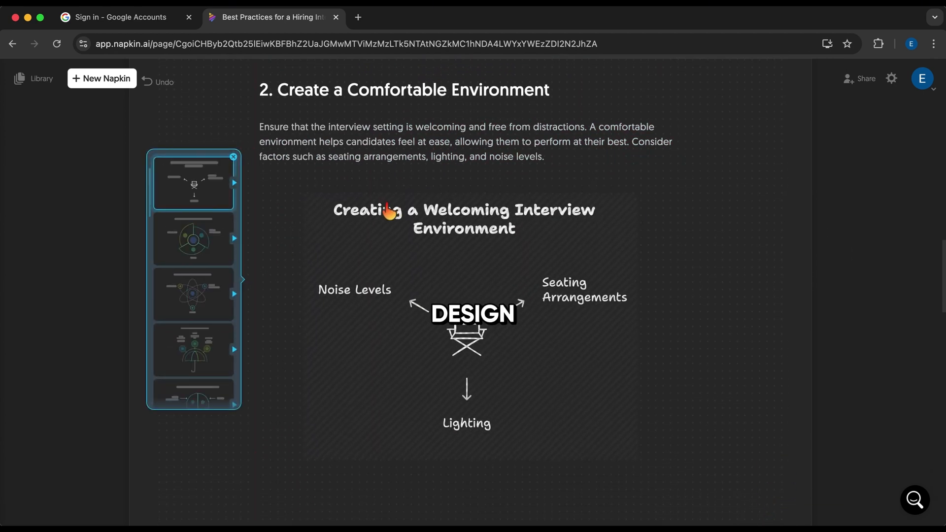
Step: Switch the section's visual to the orbiting-circles design and start exporting it
left_click(193, 350)
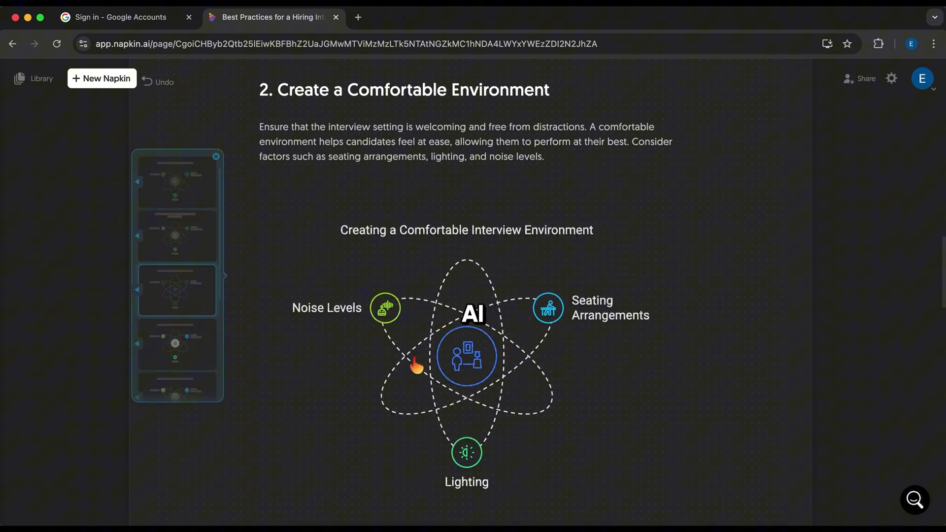
left_click(467, 356)
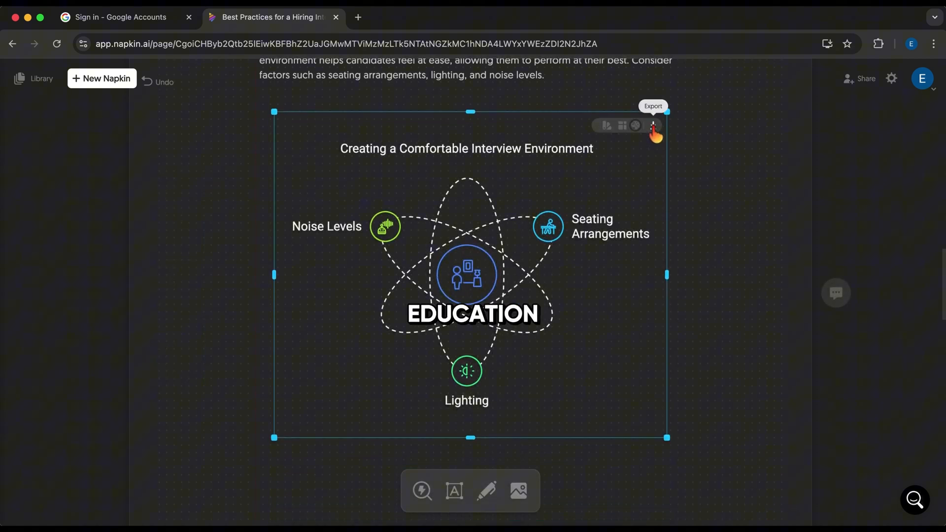
left_click(654, 126)
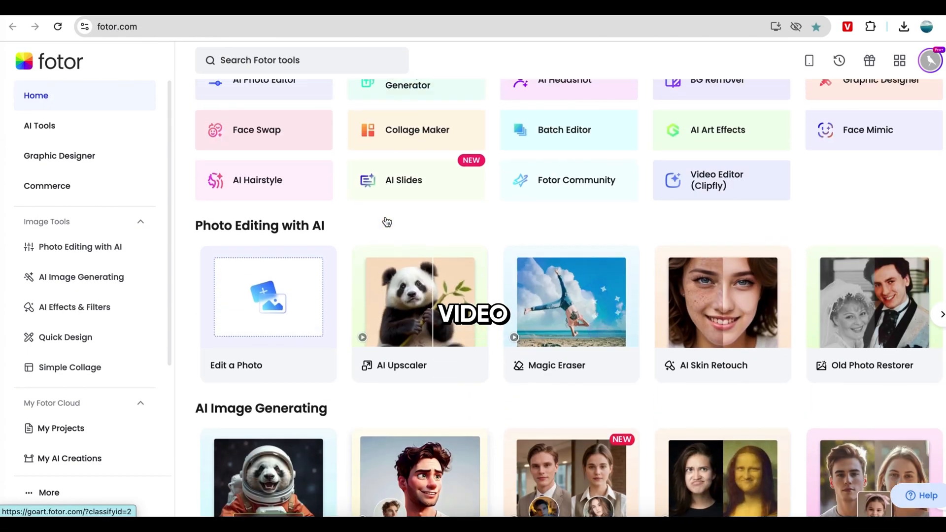
Step: Open Fotor's AI Photo Editor with the acne close-up portrait loaded
scroll("up", 3)
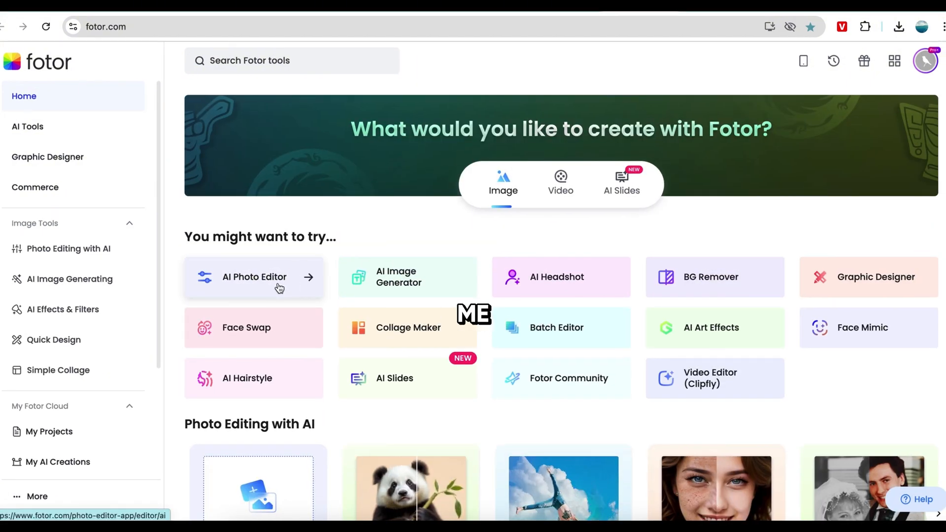
left_click(254, 277)
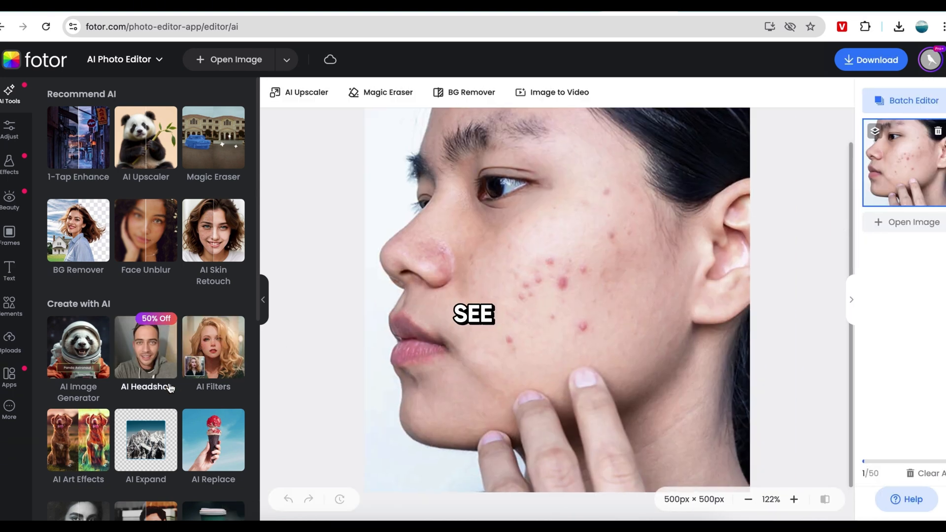
Step: Apply AI Skin Retouch to the acne portrait, compare with the original, and mark remaining spots
scroll("down", 3)
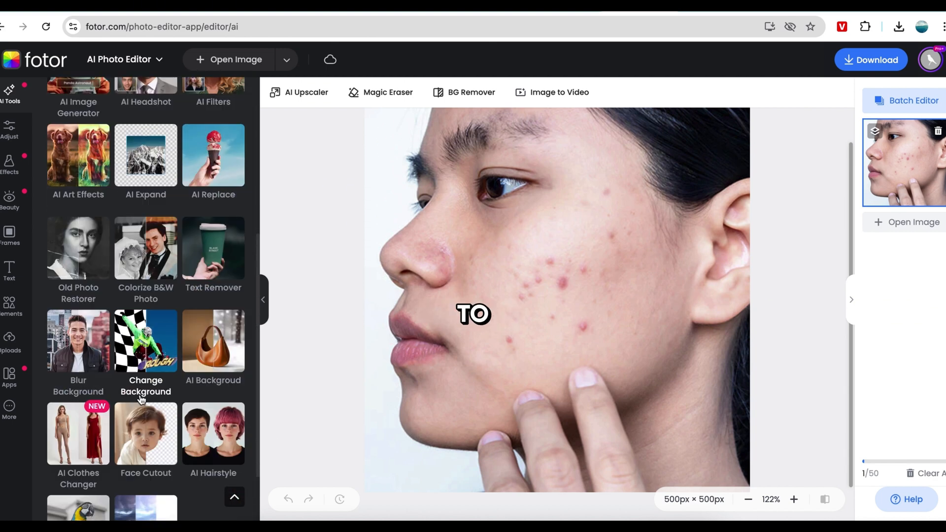
scroll("up", 3)
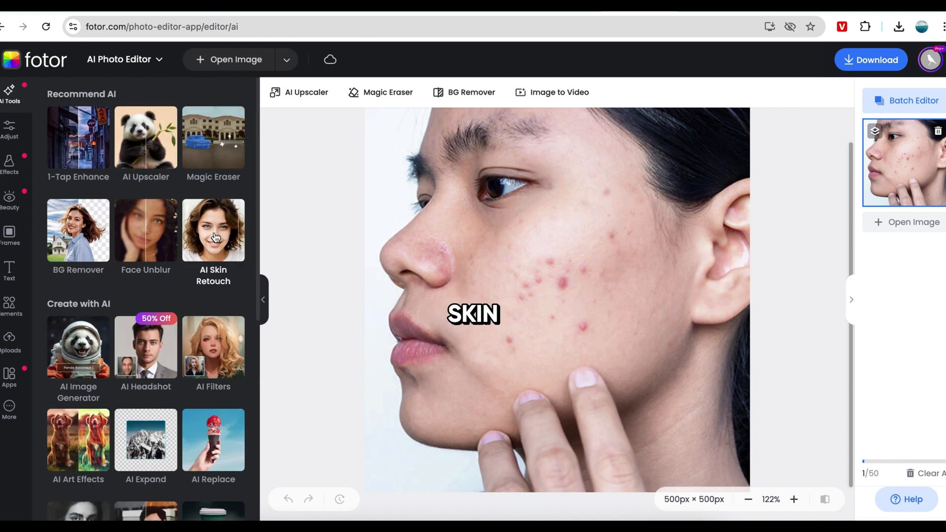
left_click(213, 231)
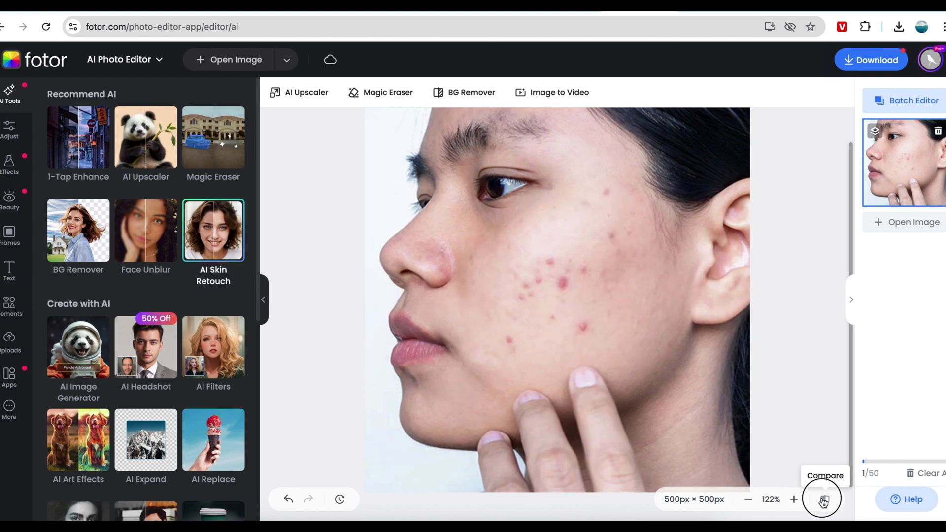
left_click(823, 498)
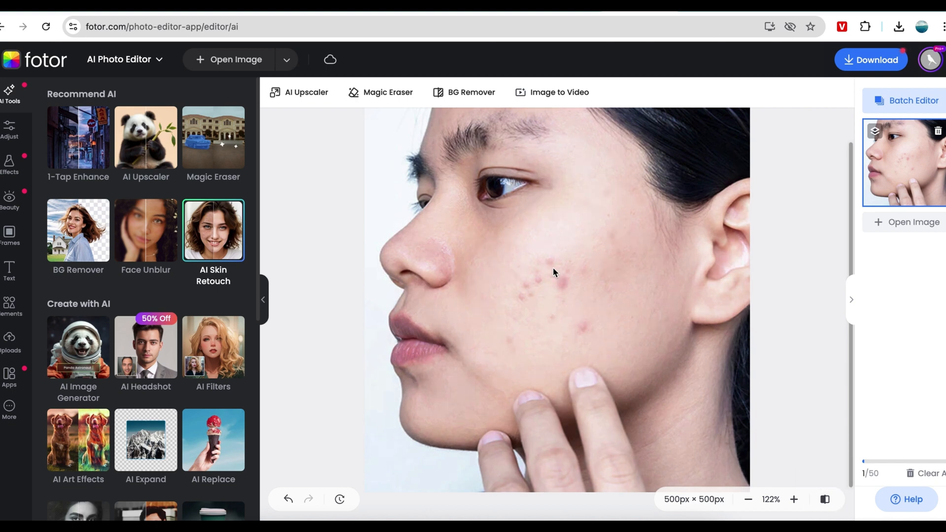
left_click(381, 91)
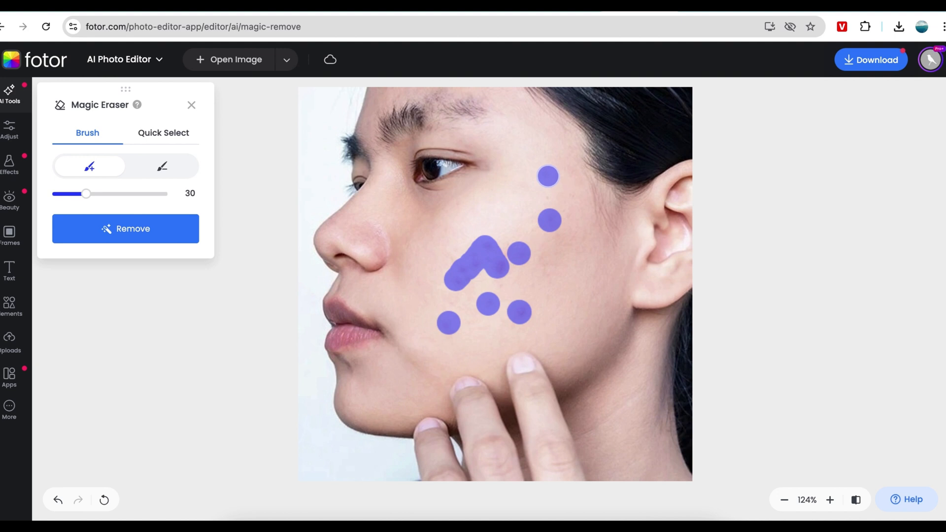
mouse_move(126, 229)
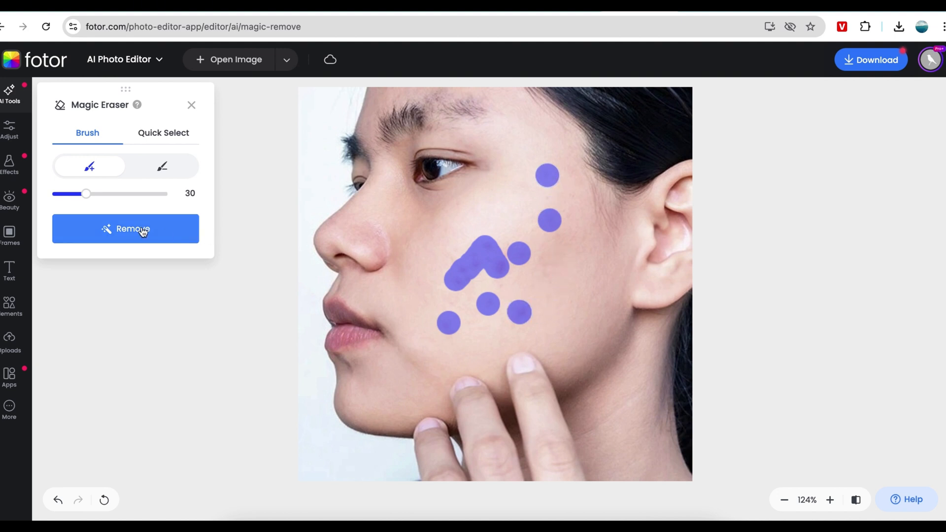
Step: Remove the leftover cheek blemishes with Magic Eraser, then scroll Fotor's home page of tools
left_click(126, 229)
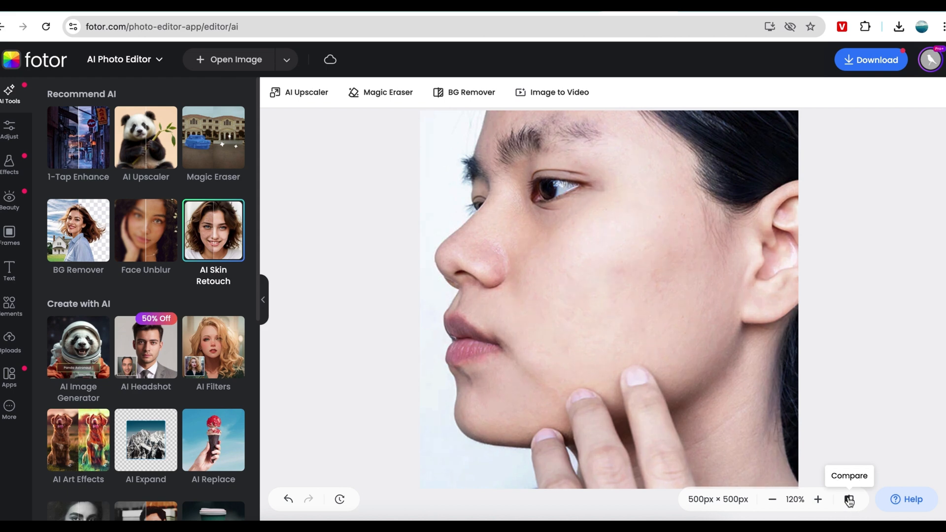
mouse_move(90, 226)
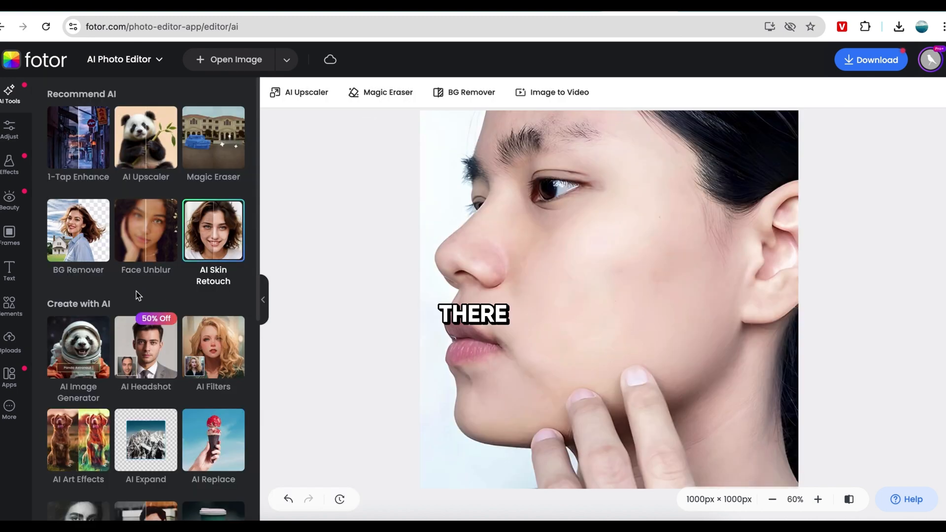
scroll("down", 3)
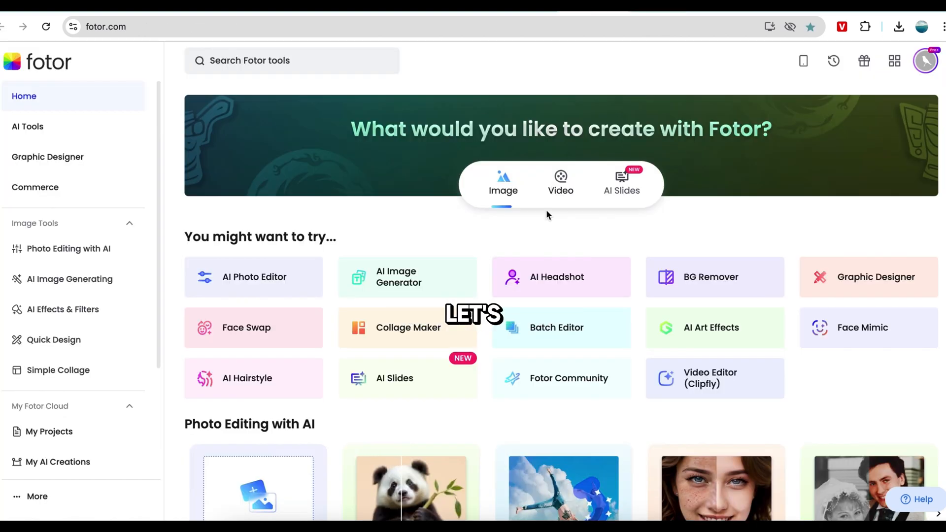
Step: Show Fotor's Video tools and open the AI Video Generator
left_click(560, 180)
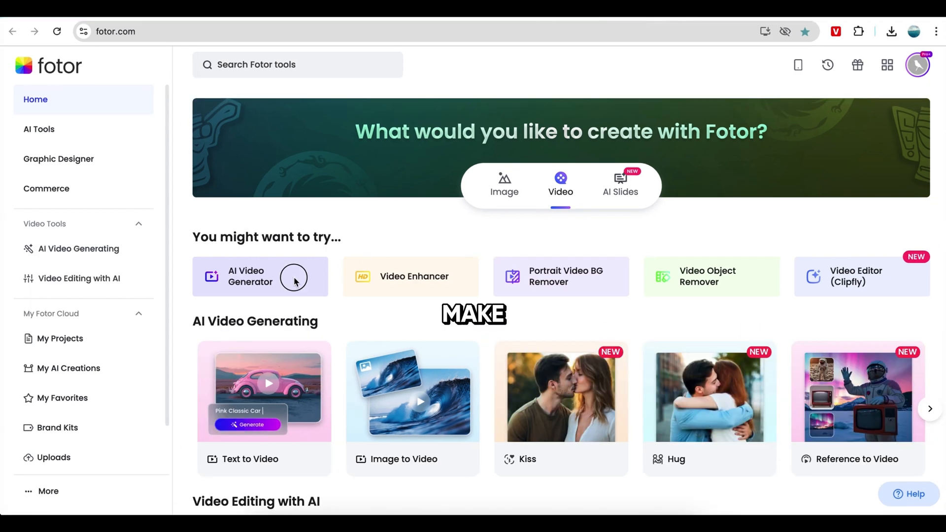
left_click(250, 276)
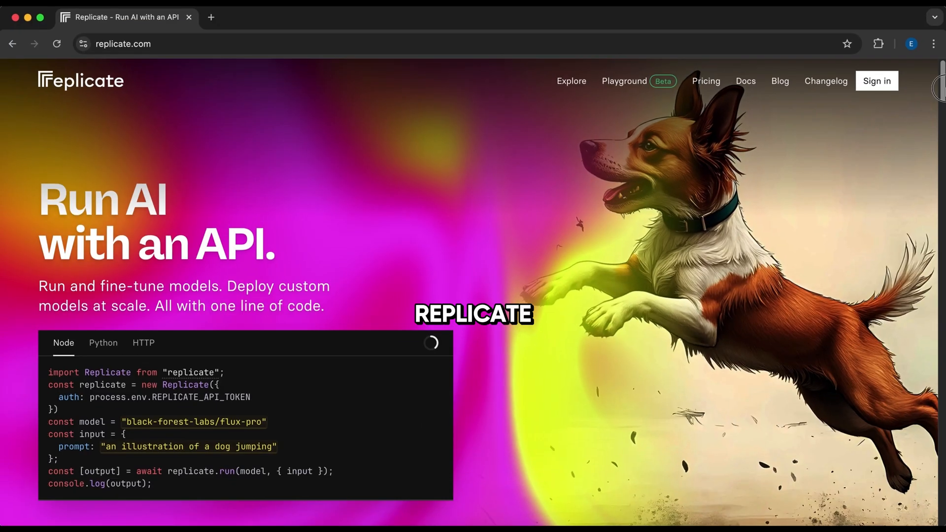
Step: Browse Replicate's restoration, captioning, fine-tuned, speech and music models, then the Generate images collection
scroll("down", 3)
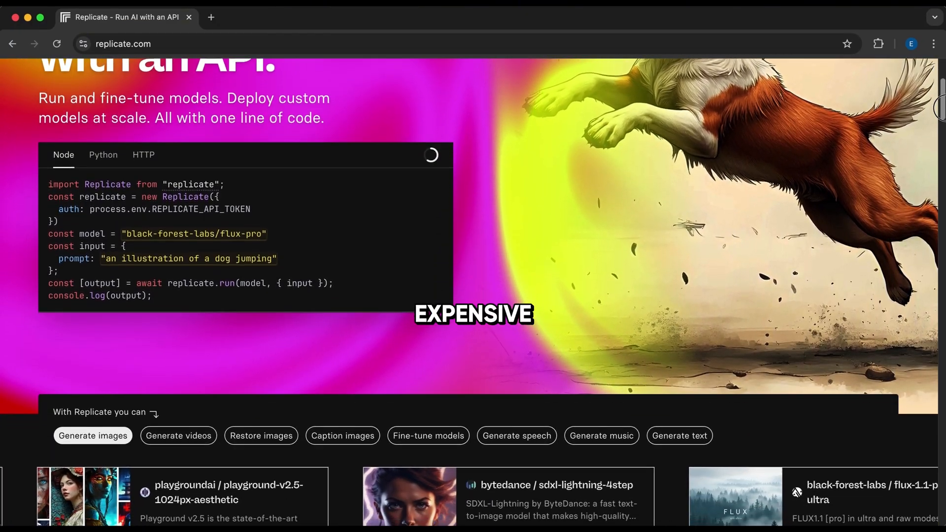
scroll("down", 3)
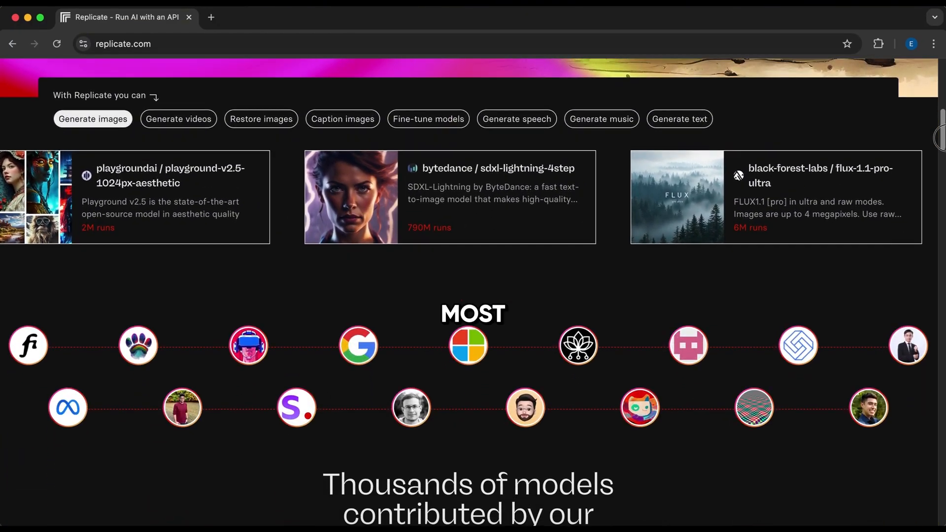
scroll("down", 3)
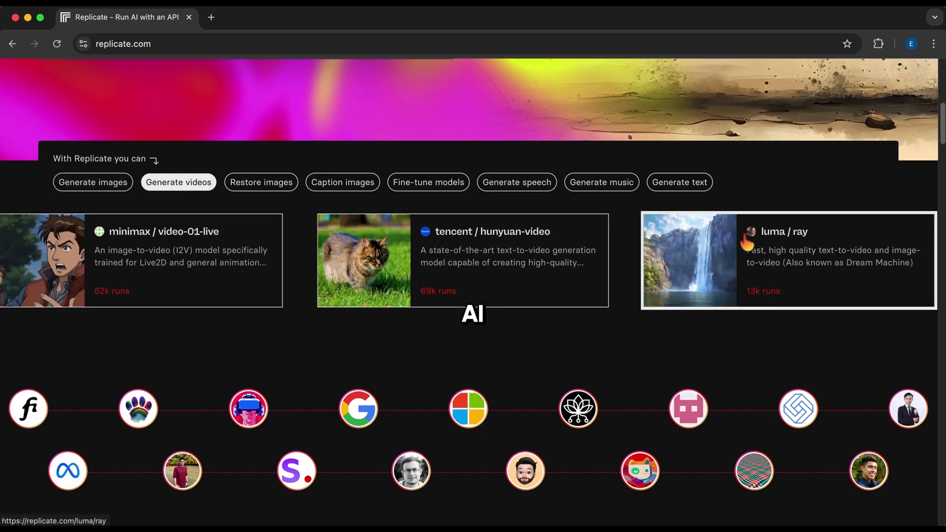
left_click(261, 182)
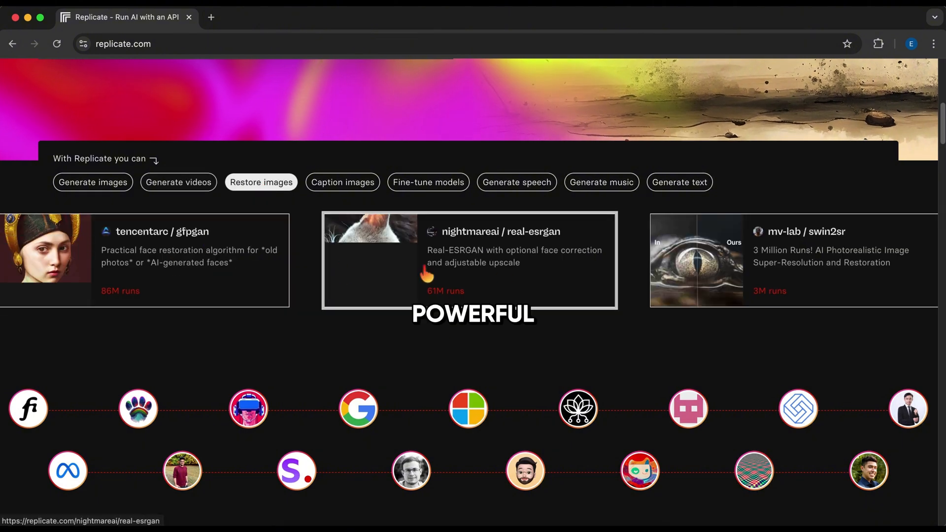
left_click(342, 182)
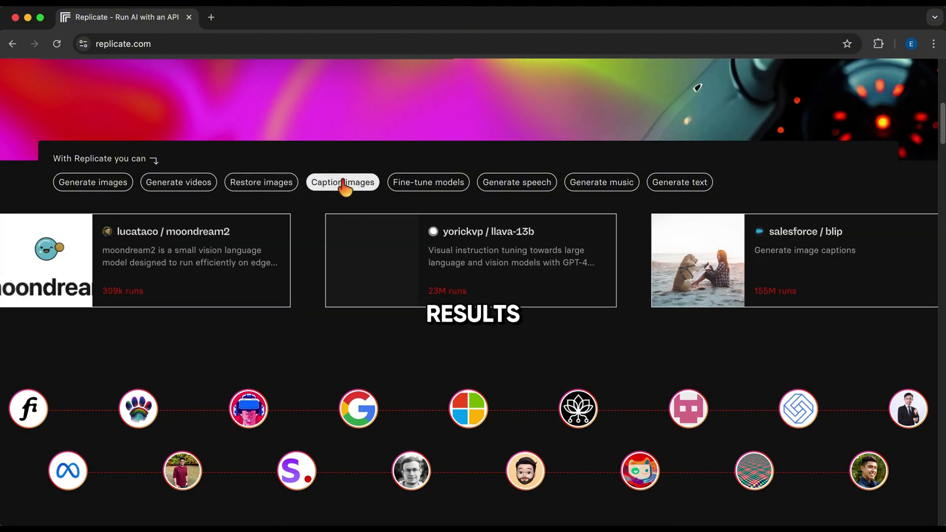
left_click(428, 182)
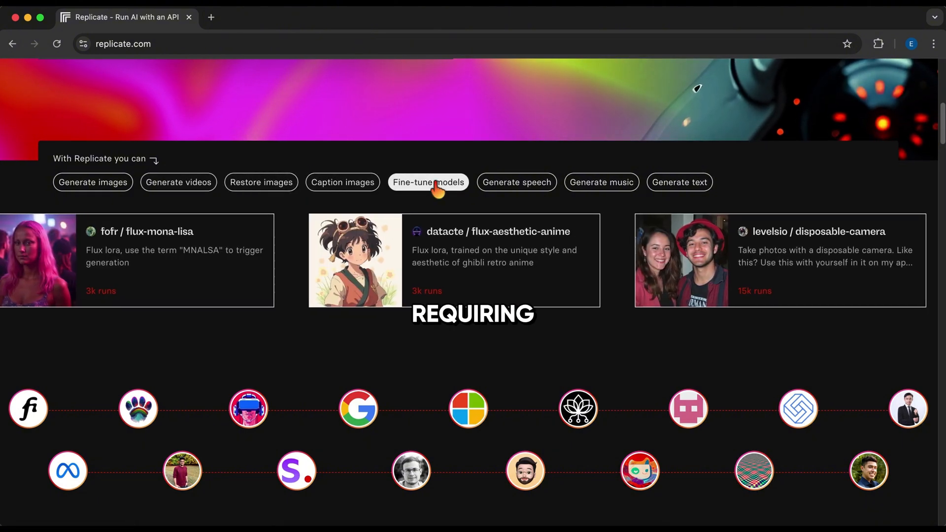
left_click(516, 182)
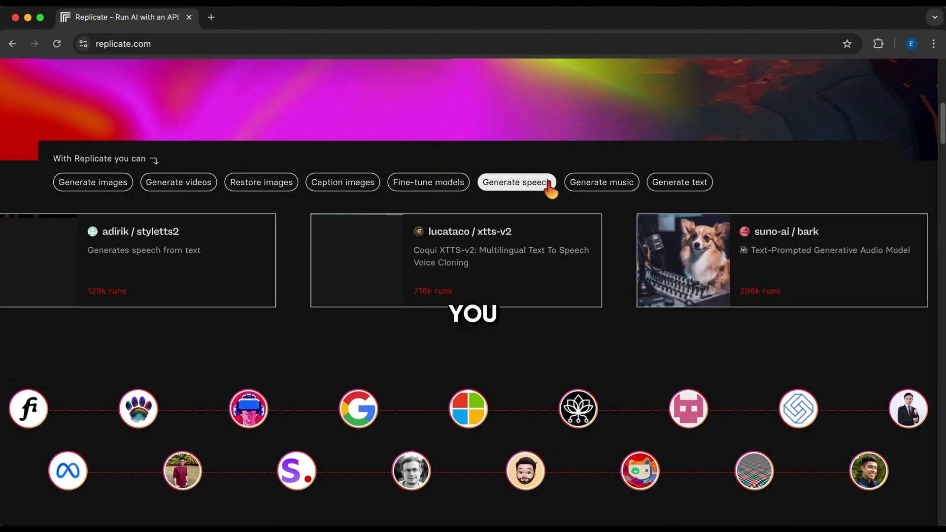
left_click(601, 182)
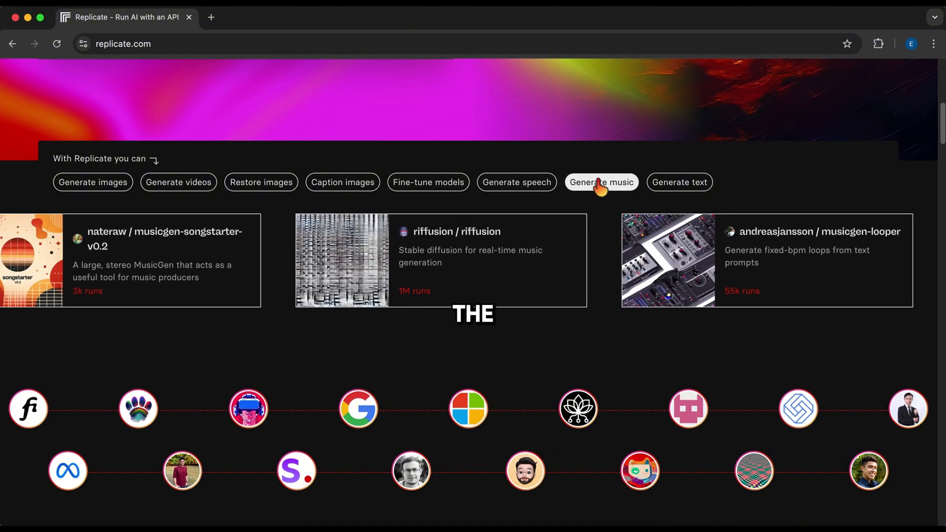
left_click(92, 182)
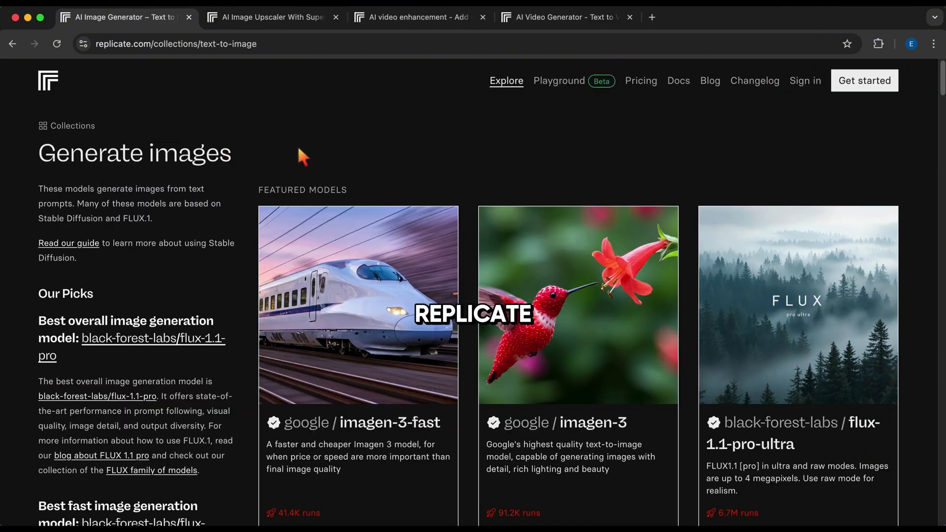
Step: Scroll the Generate images collection, then browse the Enhance videos collection
scroll("down", 3)
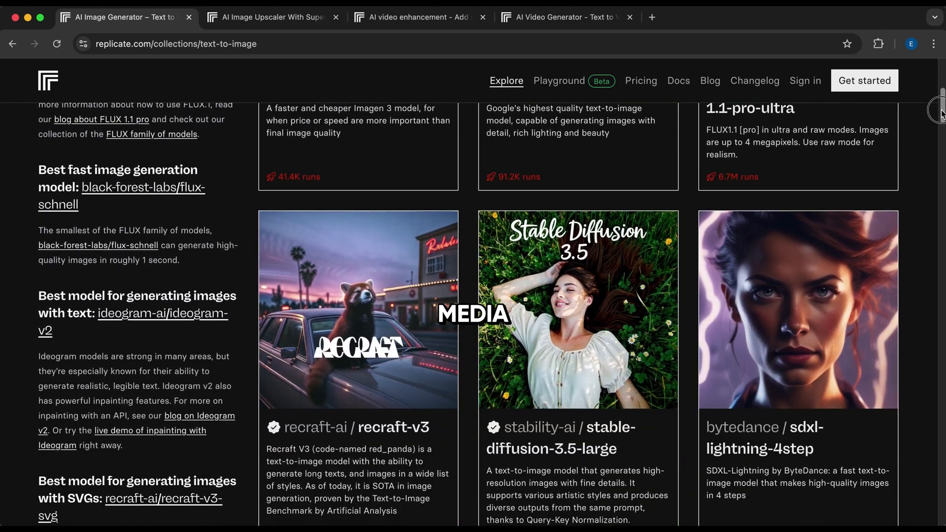
left_click(413, 17)
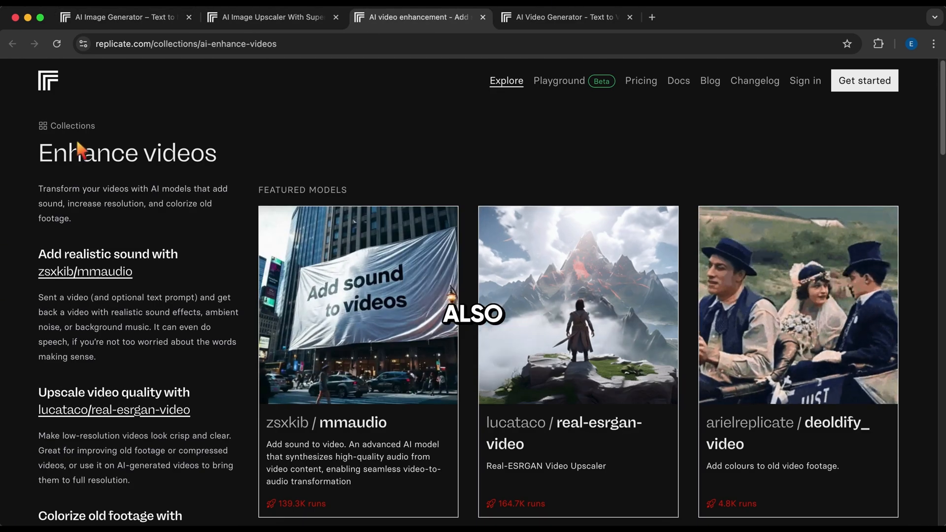
scroll("down", 3)
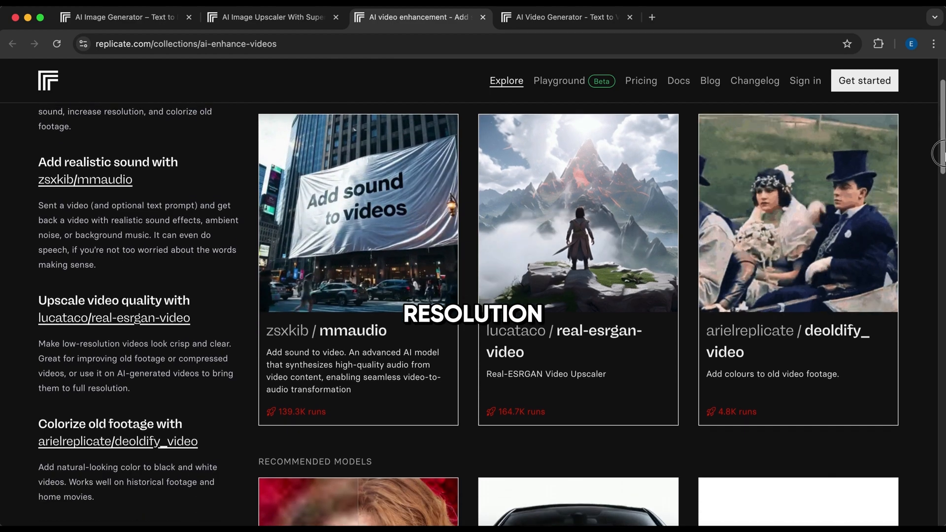
scroll("down", 3)
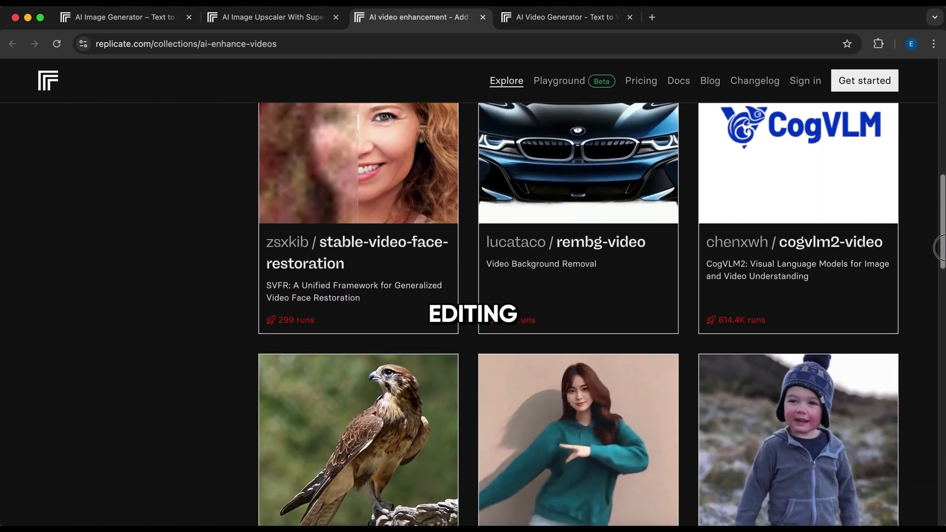
scroll("down", 3)
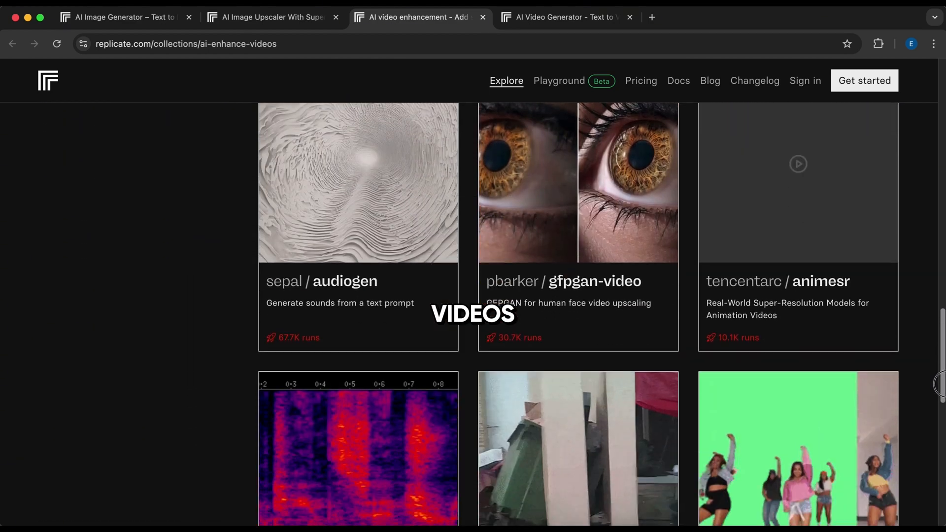
Step: Browse the Generate videos collection and bring up the hardware pricing page
left_click(562, 16)
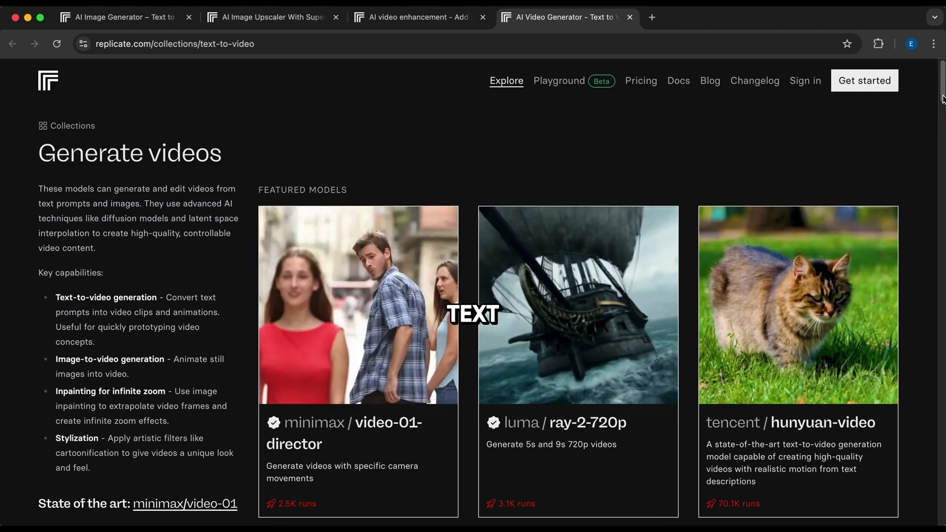
scroll("down", 3)
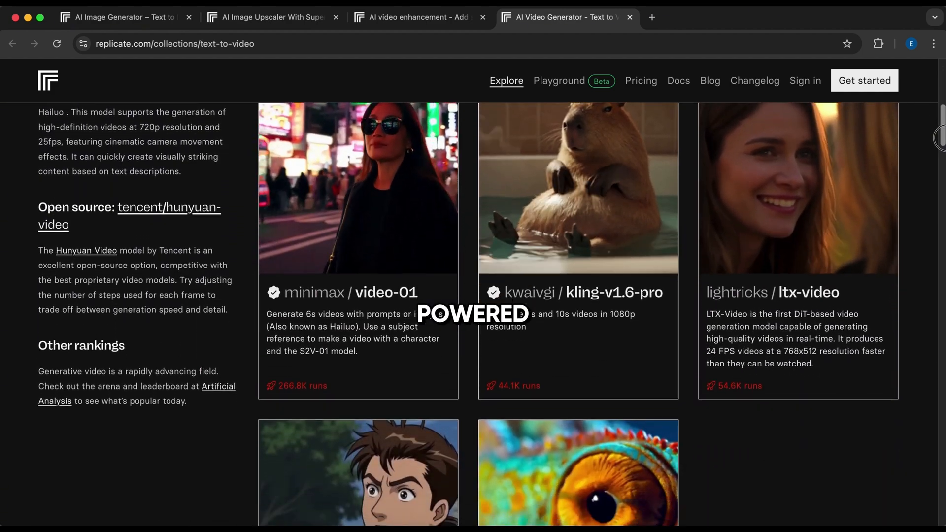
scroll("down", 3)
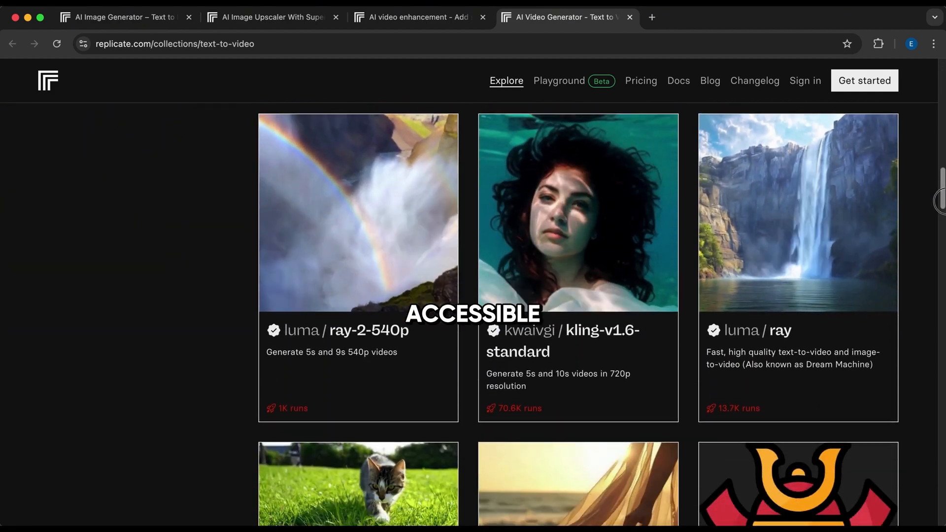
left_click(641, 80)
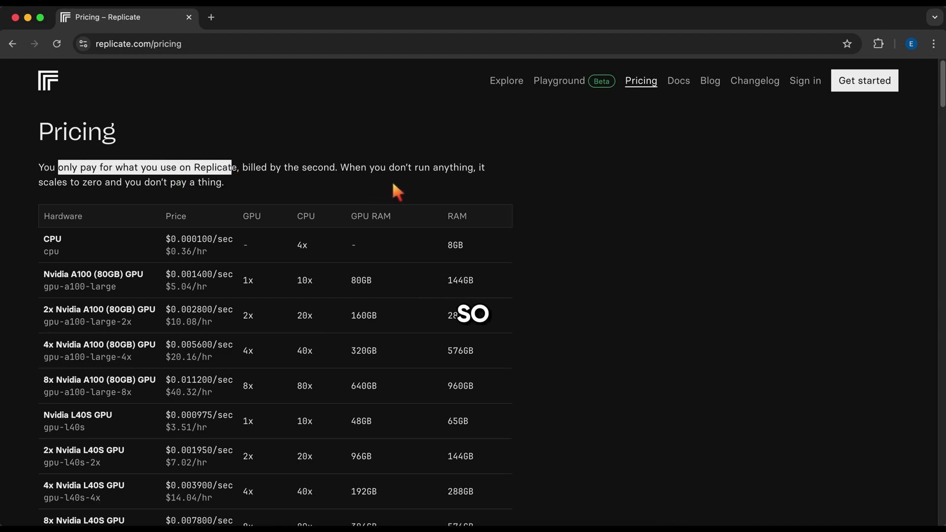
Step: Go to Replicate's Explore page and scroll through its 'I want to…' model categories
left_click(506, 81)
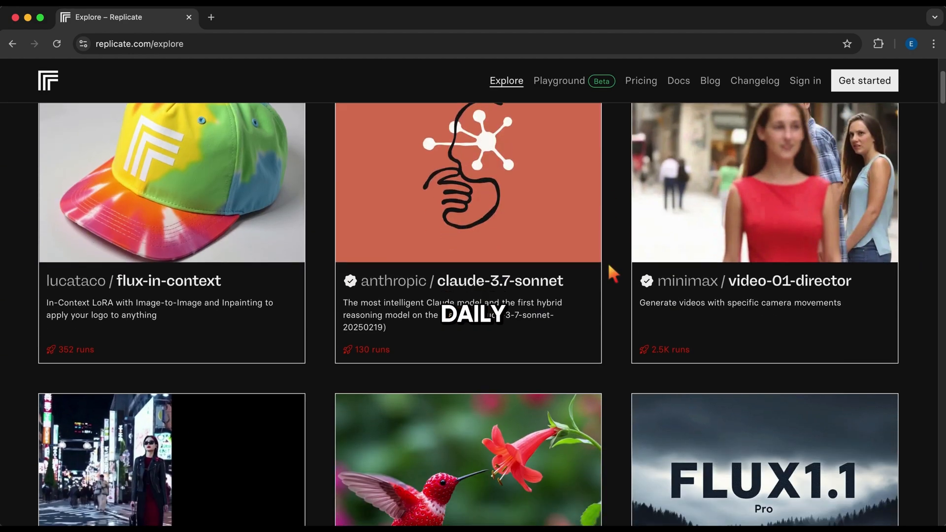
scroll("down", 3)
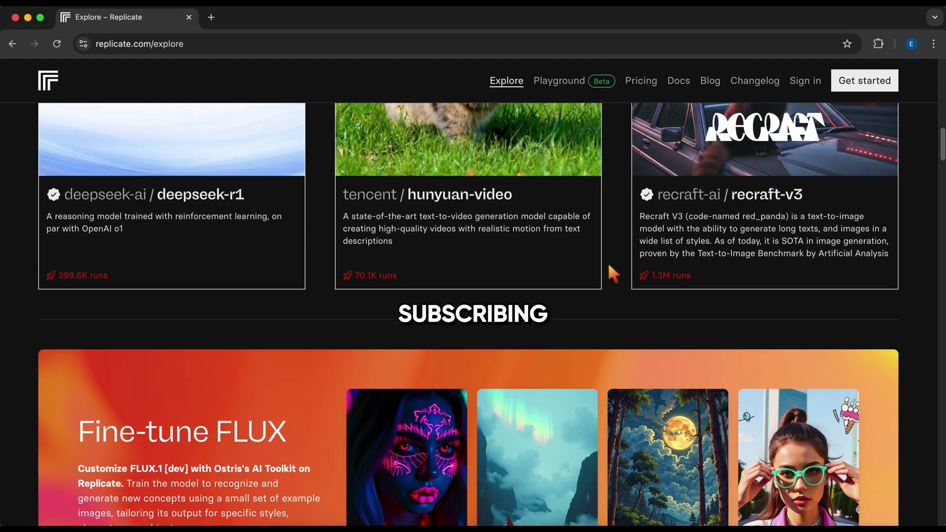
scroll("up", 3)
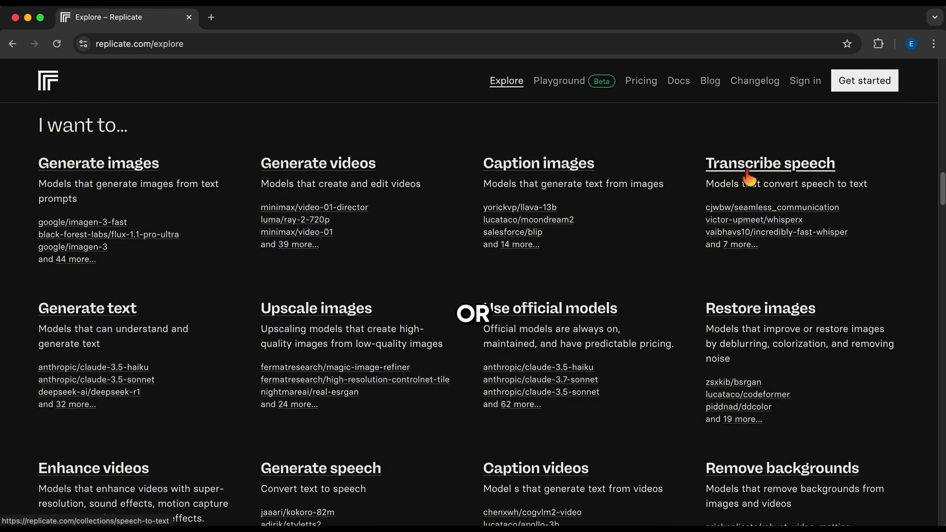
scroll("down", 3)
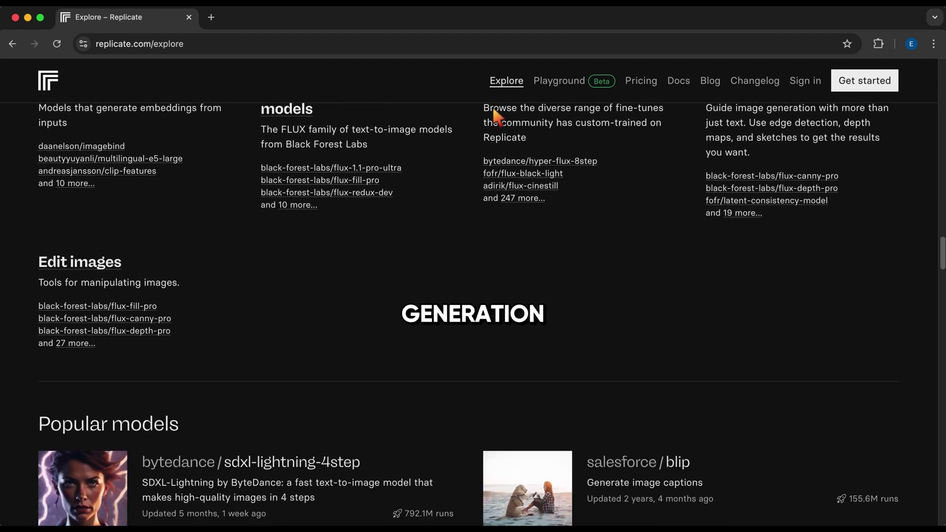
scroll("down", 3)
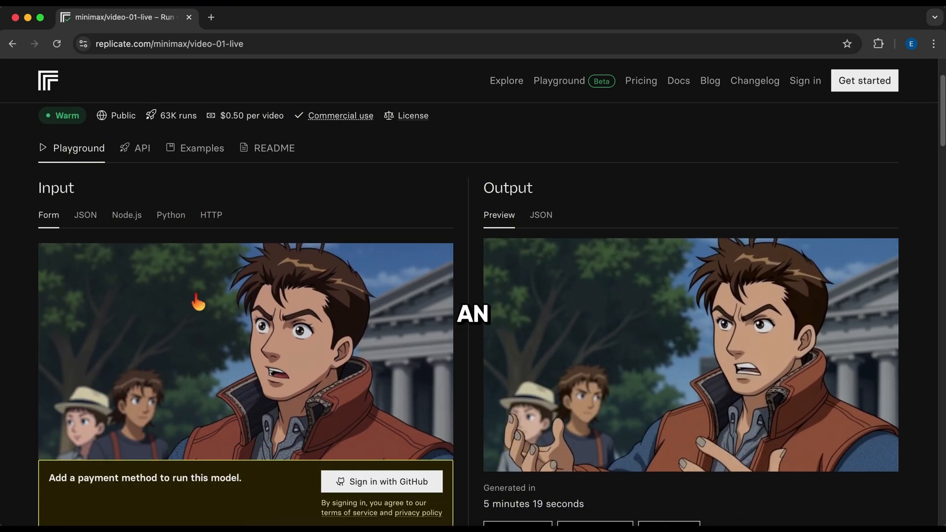
scroll("down", 3)
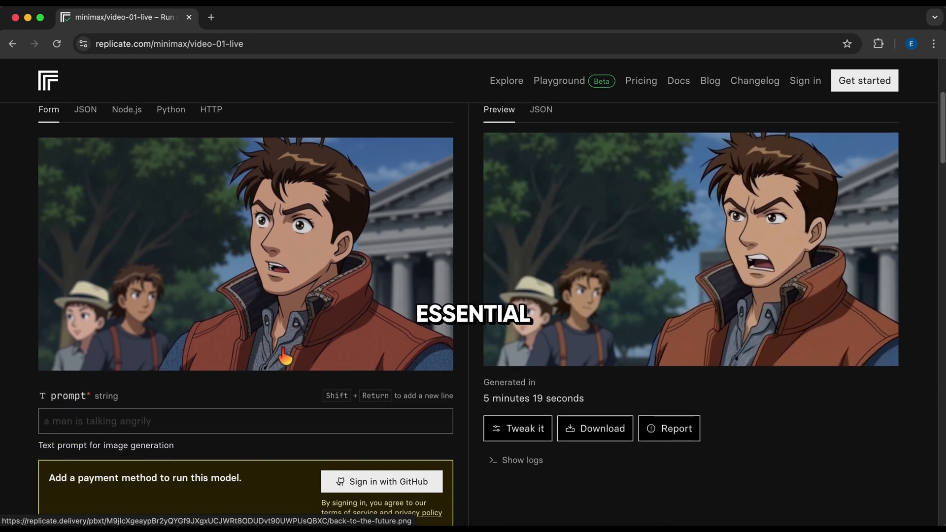